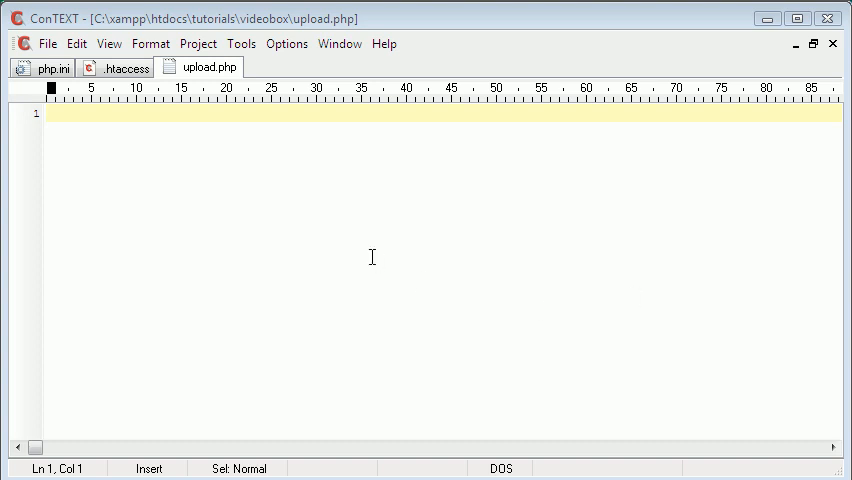
{"action": "mouse_move", "coordinate": [222, 89]}
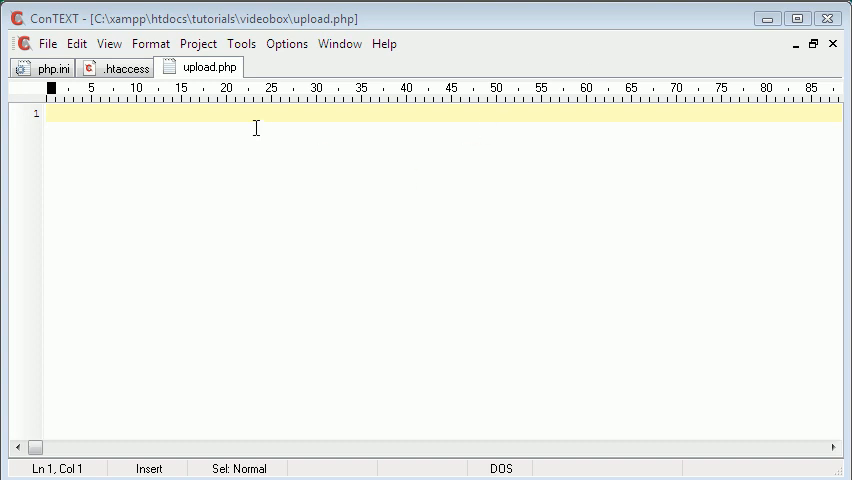
{"action": "mouse_move", "coordinate": [466, 215]}
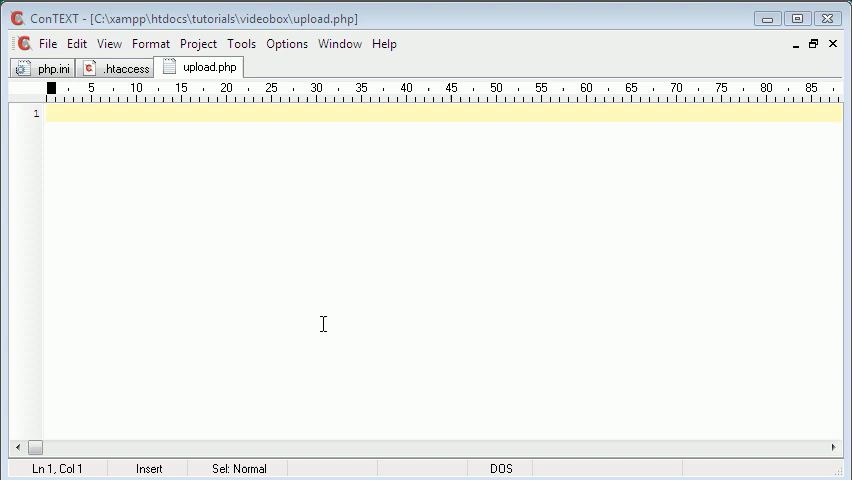
{"action": "mouse_move", "coordinate": [342, 283]}
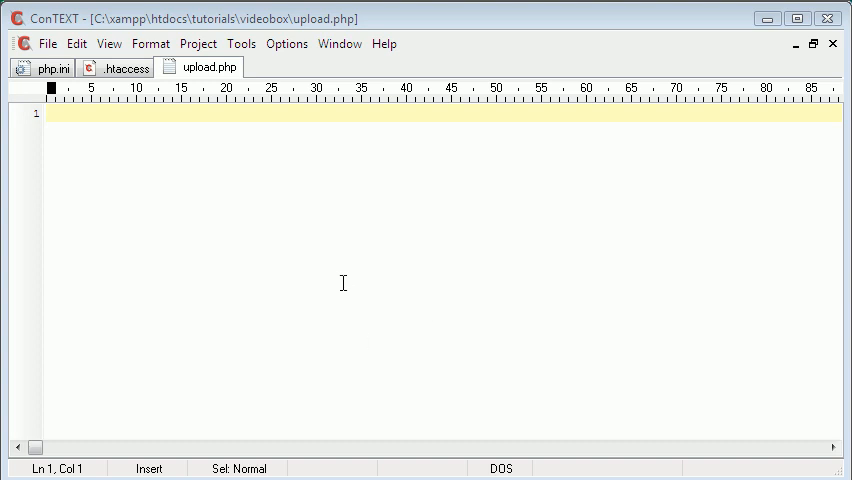
{"action": "mouse_move", "coordinate": [456, 279]}
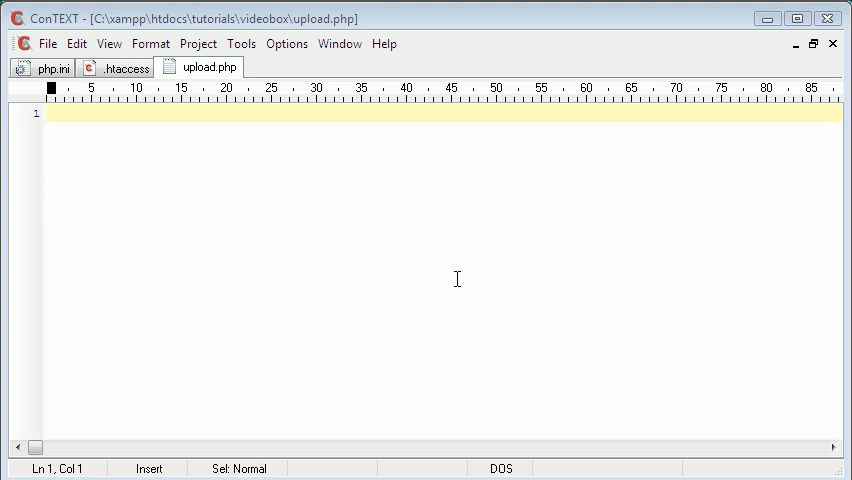
{"action": "mouse_move", "coordinate": [207, 148]}
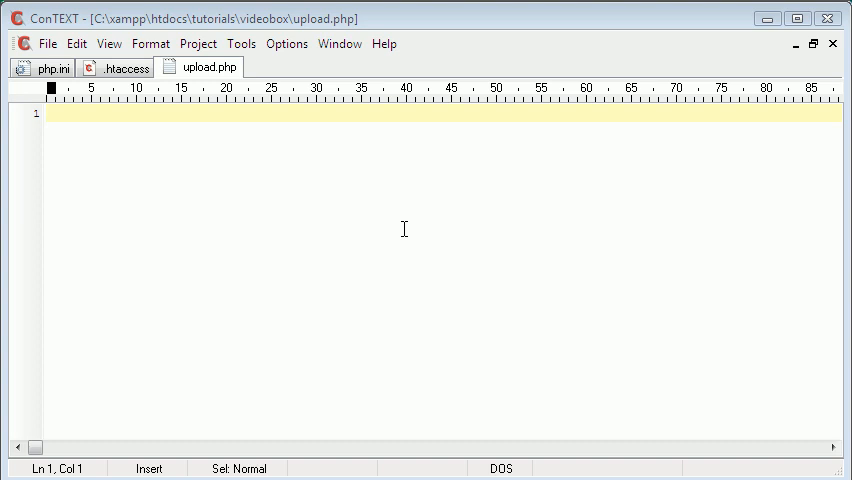
{"action": "mouse_move", "coordinate": [342, 401]}
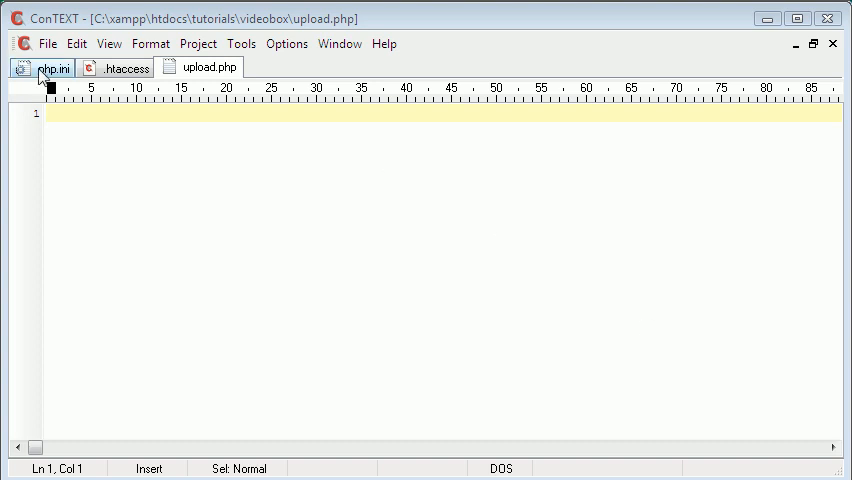
{"action": "mouse_move", "coordinate": [72, 80]}
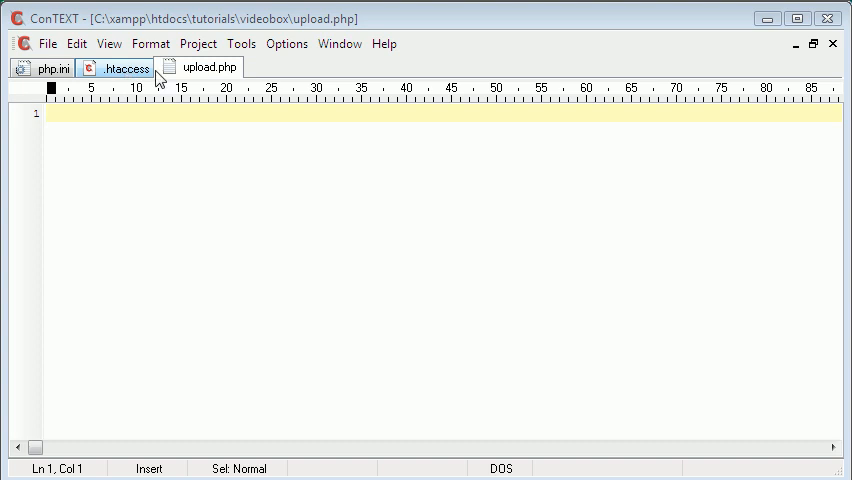
{"action": "mouse_move", "coordinate": [84, 79]}
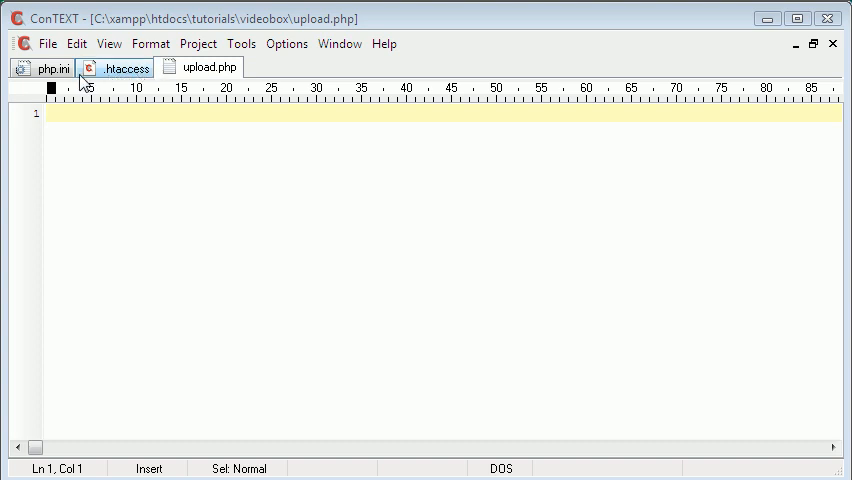
Step: Review php.ini's upload settings and .htaccess's rewrite rules, ending on php.ini
{"action": "left_click", "coordinate": [45, 67]}
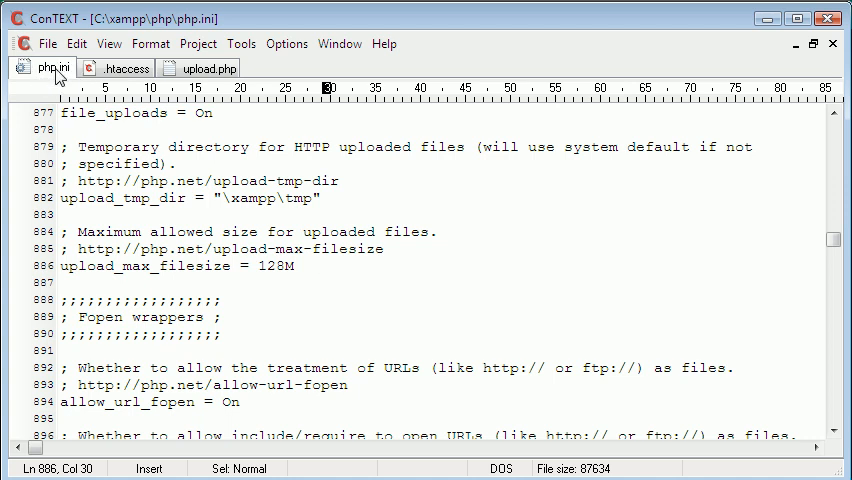
{"action": "mouse_move", "coordinate": [110, 31]}
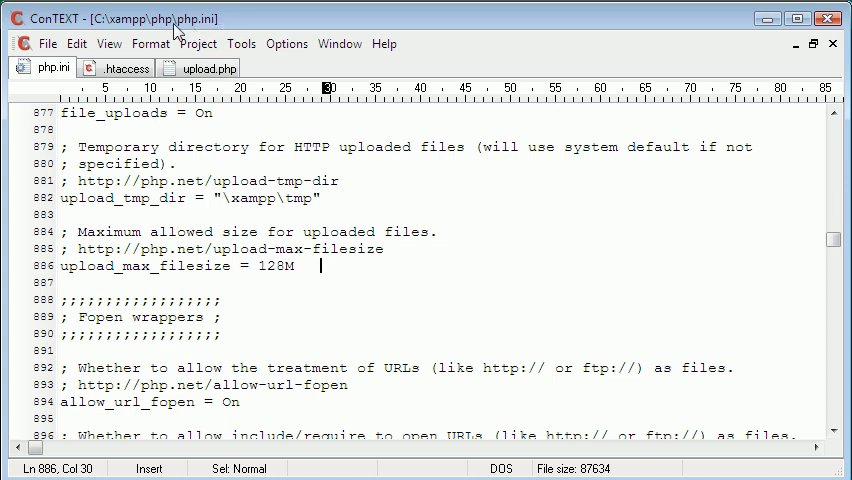
{"action": "mouse_move", "coordinate": [196, 34]}
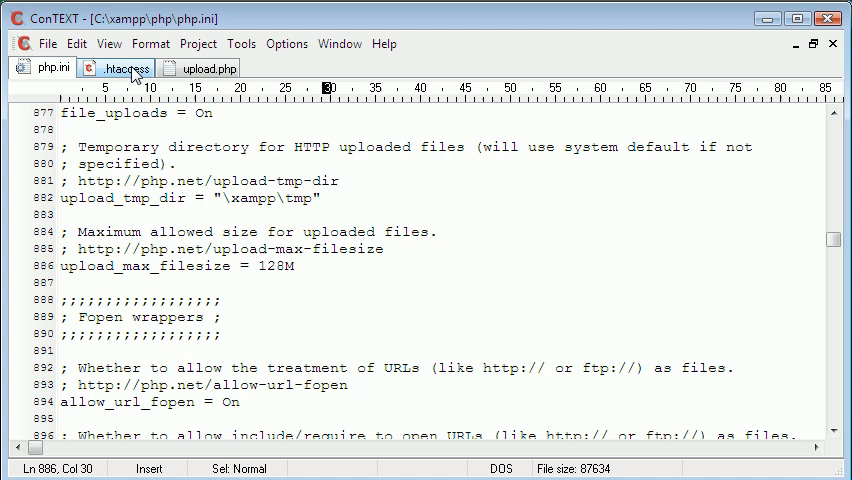
{"action": "left_click", "coordinate": [123, 67]}
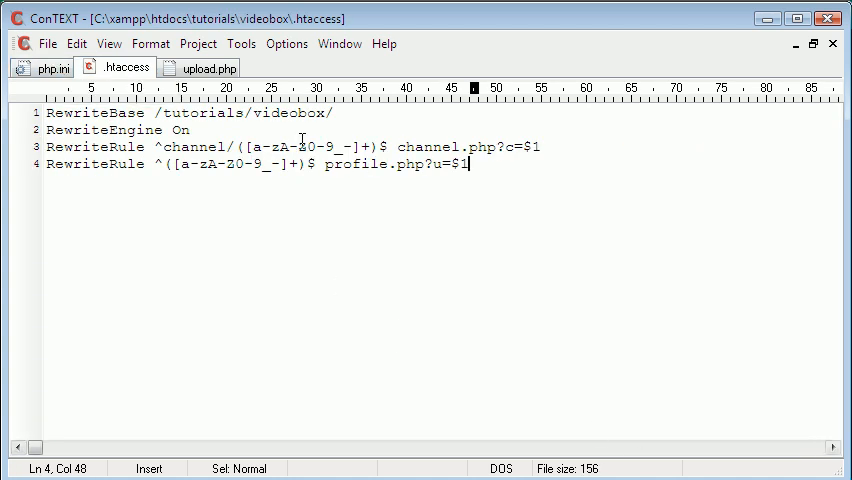
{"action": "left_click", "coordinate": [45, 67]}
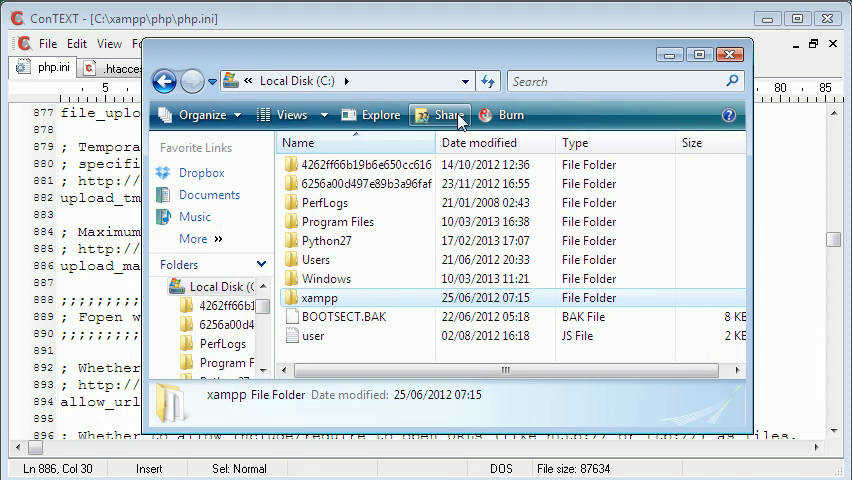
{"action": "mouse_move", "coordinate": [342, 309]}
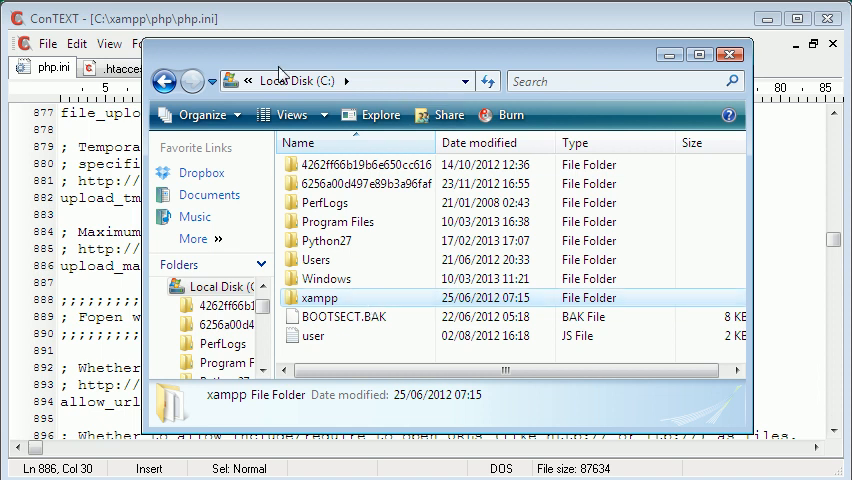
Step: Browse to C:\xampp\php and inspect php.ini's properties (87,634 bytes)
{"action": "double_click", "coordinate": [320, 297]}
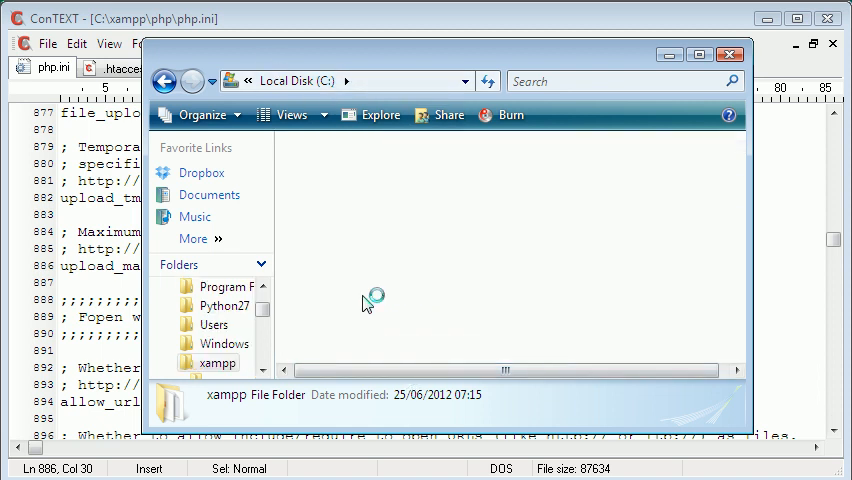
{"action": "double_click", "coordinate": [212, 363]}
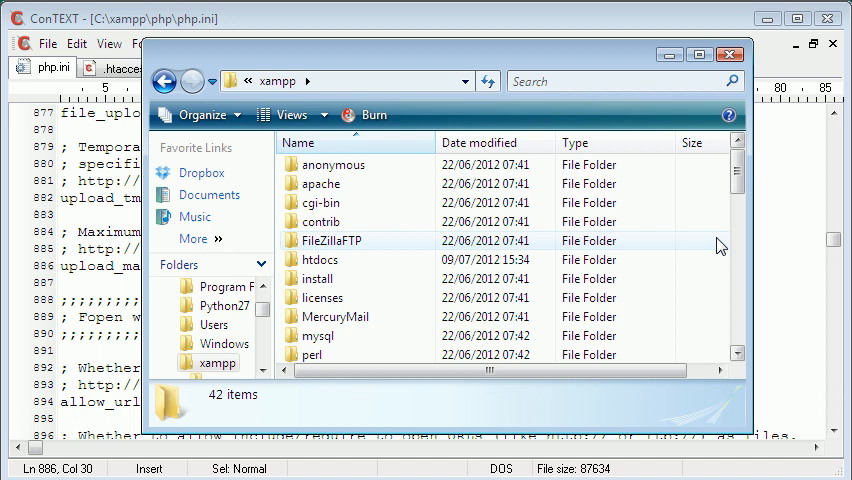
{"action": "scroll", "scroll_direction": "down", "scroll_amount": 3}
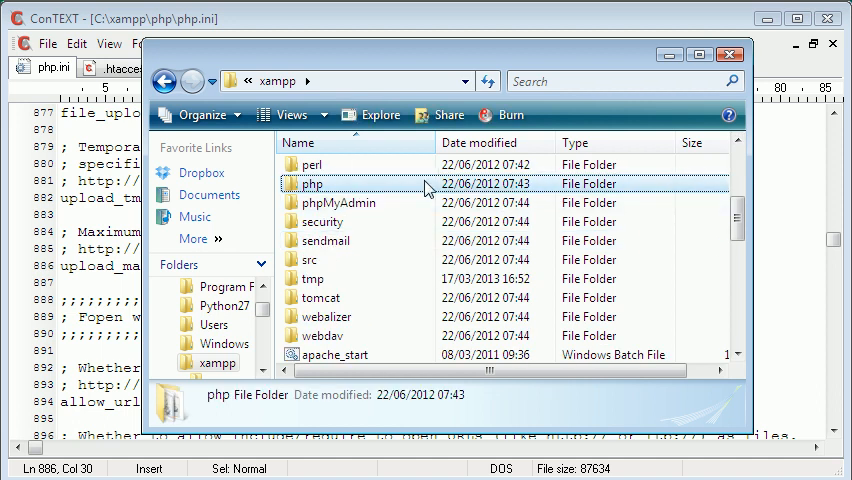
{"action": "double_click", "coordinate": [311, 184]}
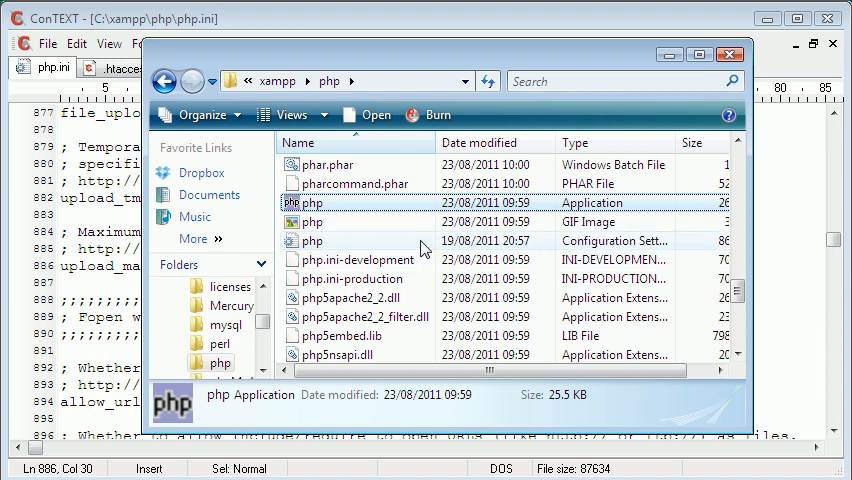
{"action": "right_click", "coordinate": [313, 240]}
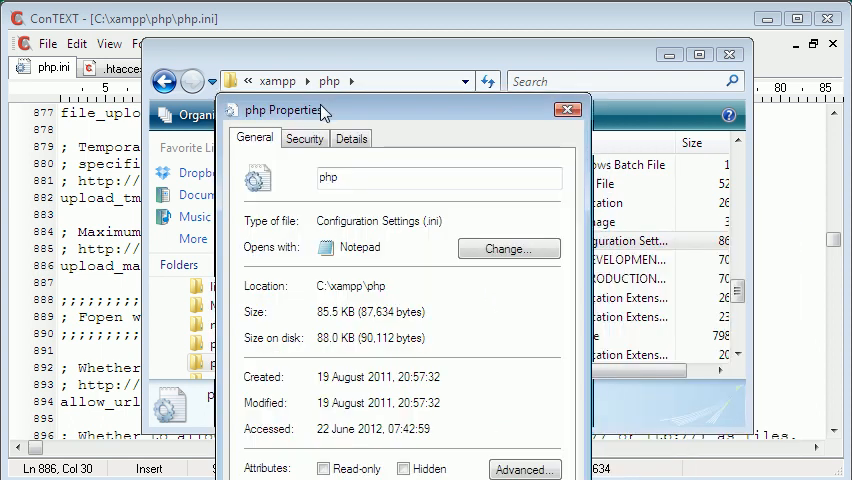
{"action": "double_click", "coordinate": [368, 220]}
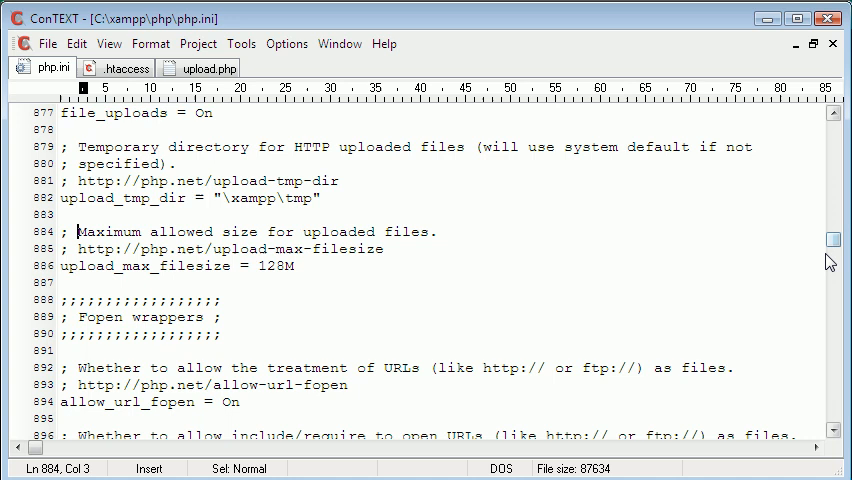
{"action": "left_click", "coordinate": [324, 266]}
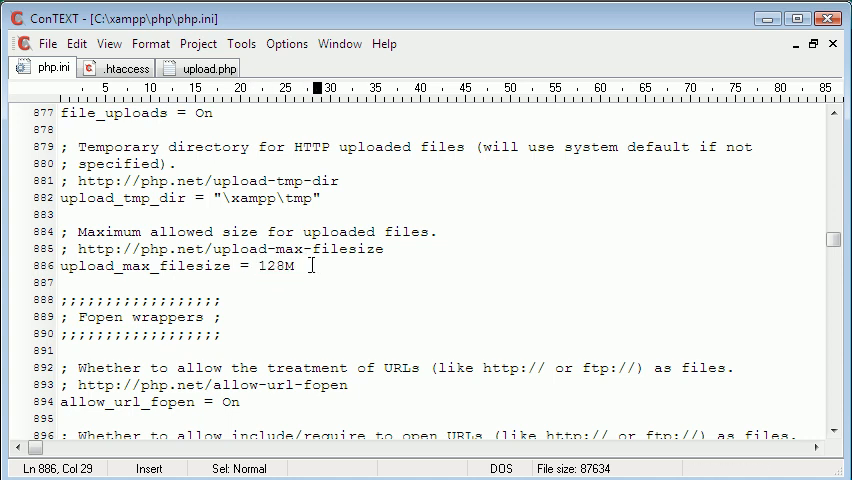
{"action": "mouse_move", "coordinate": [783, 246]}
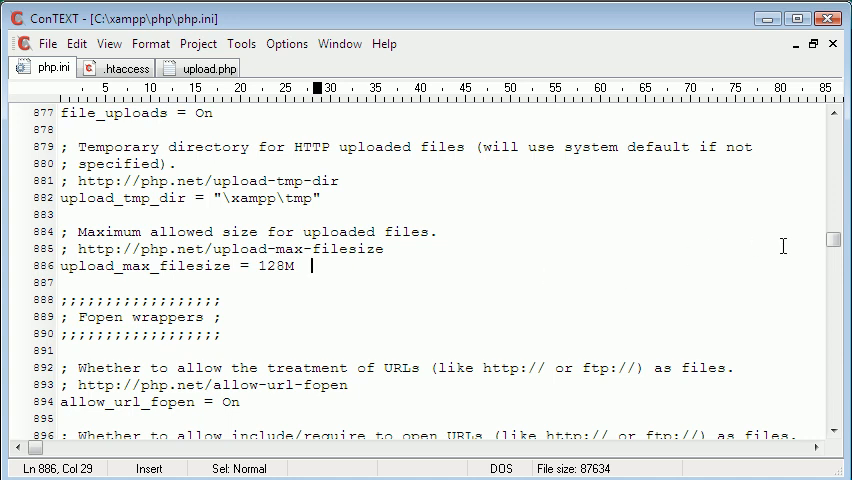
{"action": "mouse_move", "coordinate": [374, 314]}
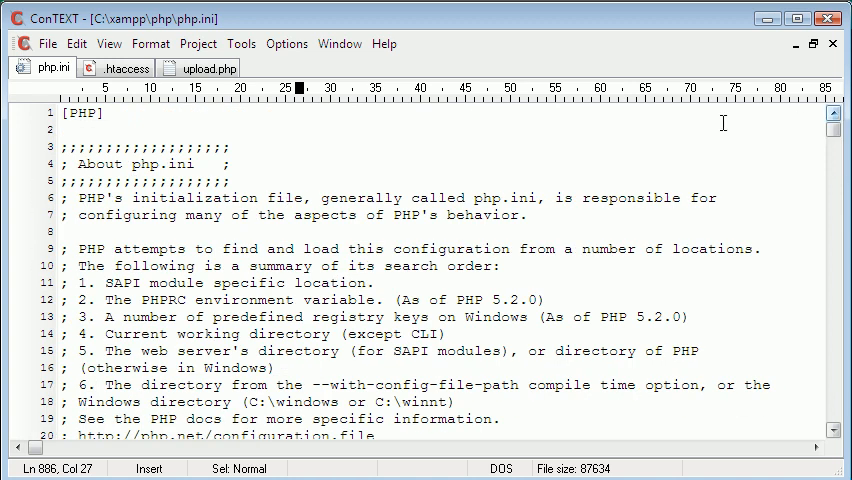
Step: Search php.ini for "upload" and confirm upload_max_filesize reads 128M
{"action": "key", "text": "Ctrl+f"}
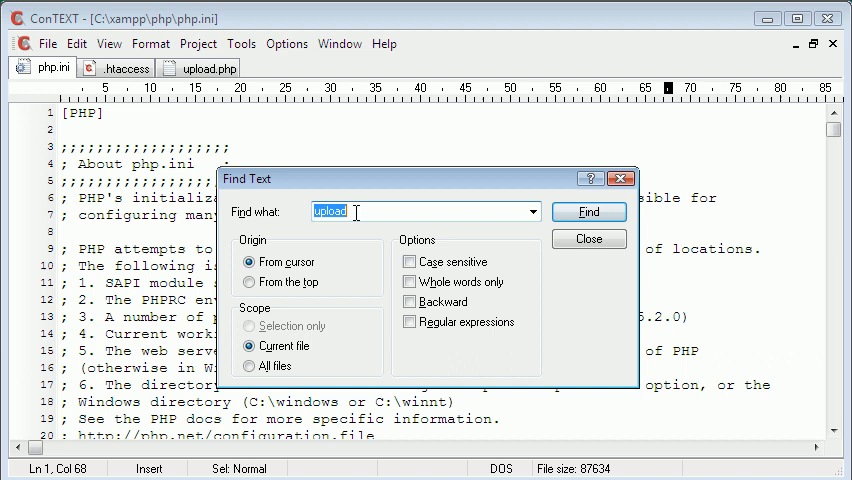
{"action": "left_click", "coordinate": [588, 211]}
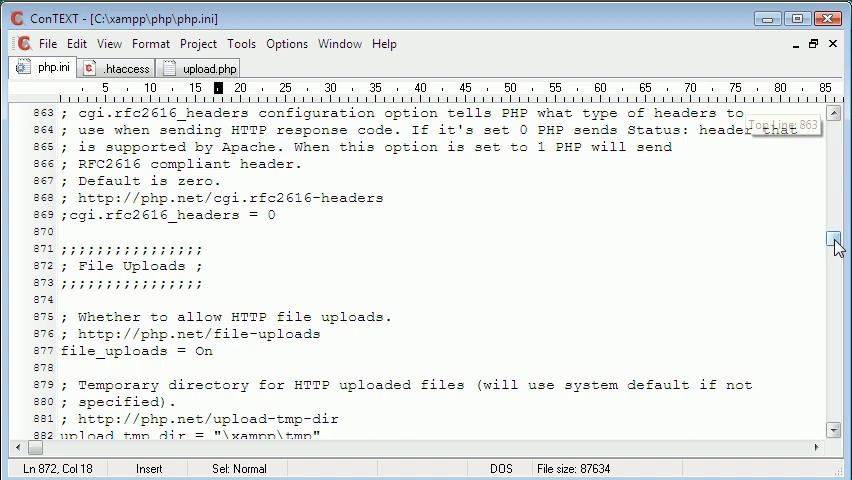
{"action": "scroll", "scroll_direction": "down", "scroll_amount": 3}
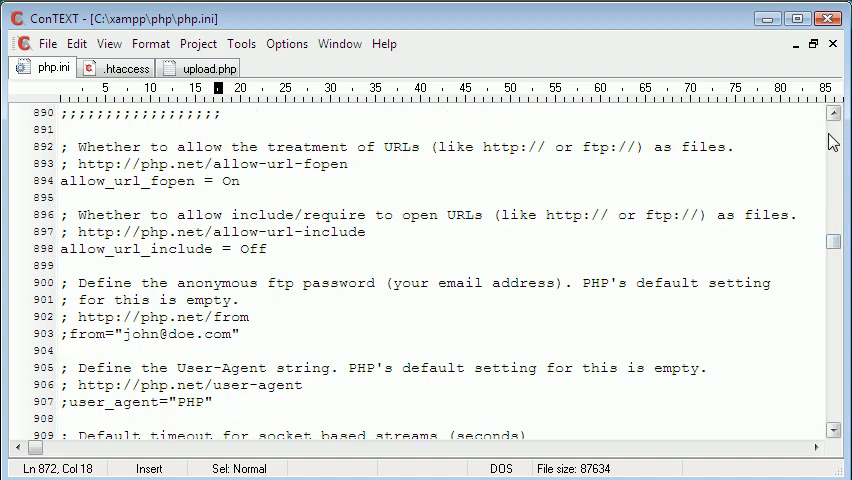
{"action": "scroll", "scroll_direction": "up", "scroll_amount": 3}
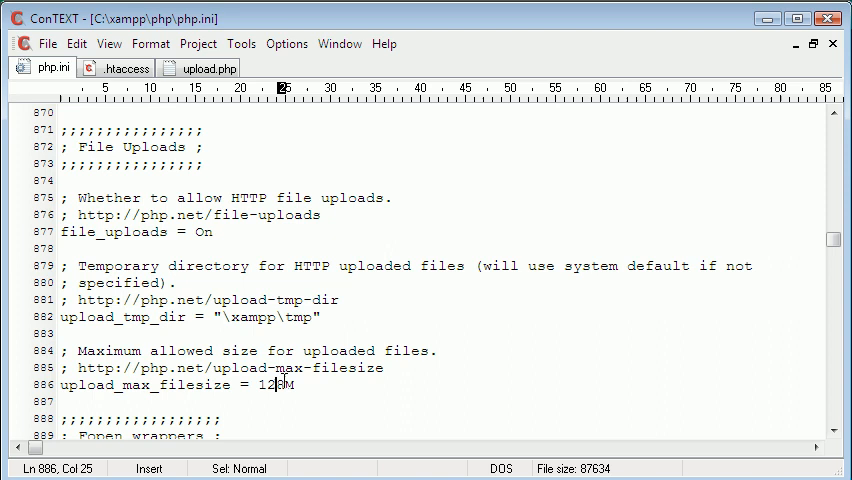
{"action": "type", "text": "M"}
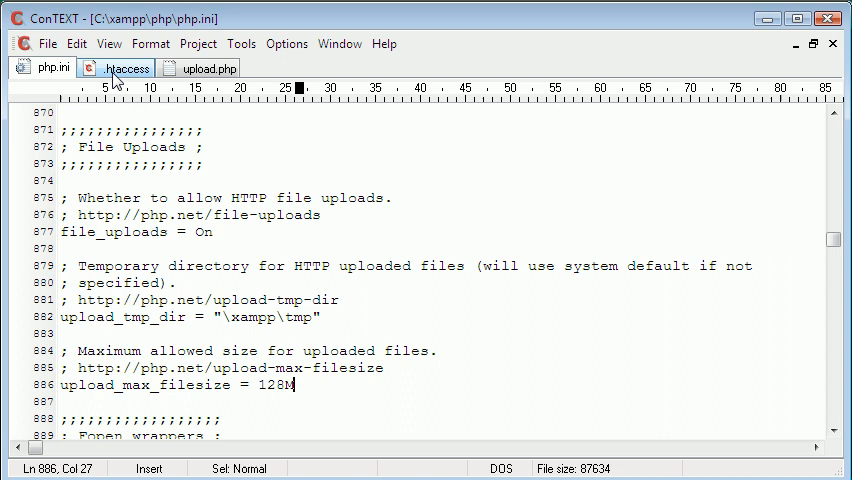
Step: Add a php_value upload_max_filesize "128M" line to .htaccess as a trial
{"action": "left_click", "coordinate": [118, 67]}
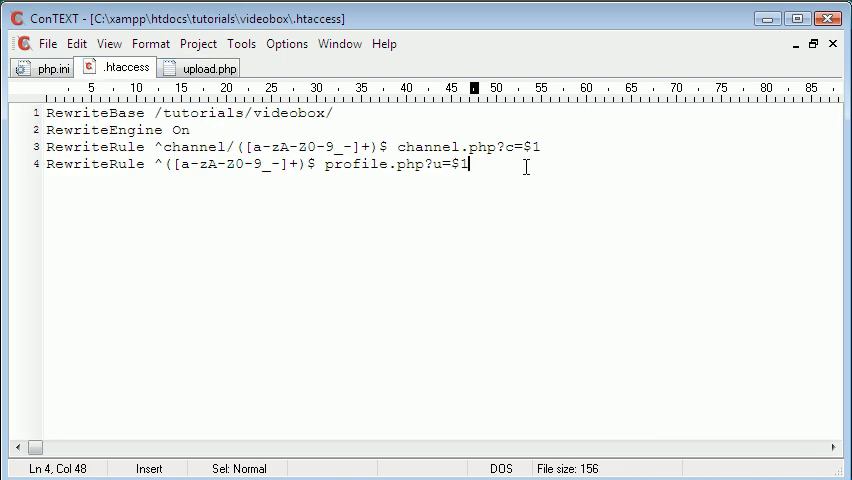
{"action": "key", "text": "Enter"}
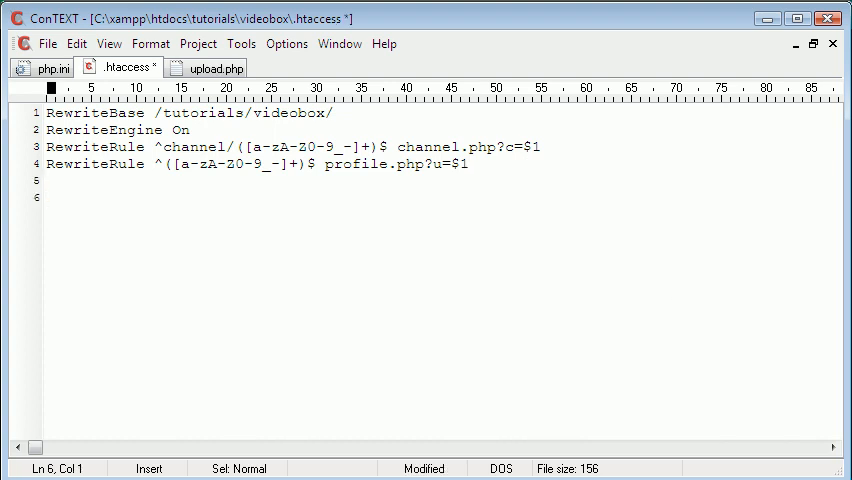
{"action": "type", "text": "php"}
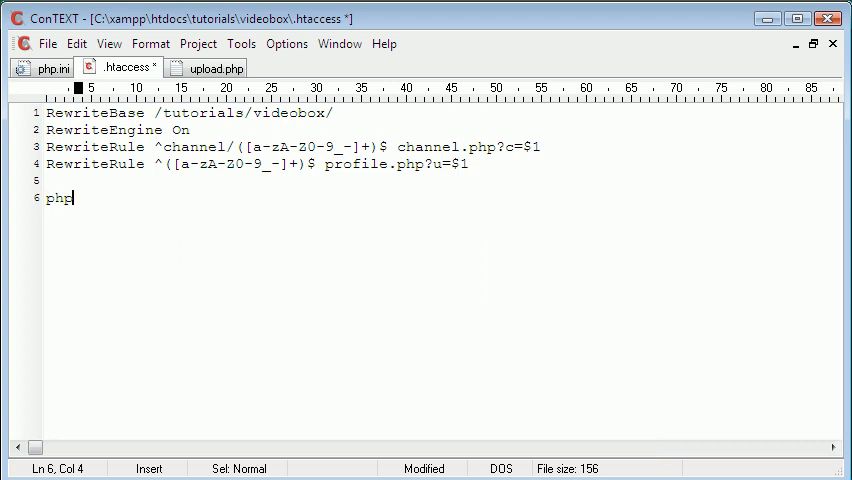
{"action": "type", "text": "_value"}
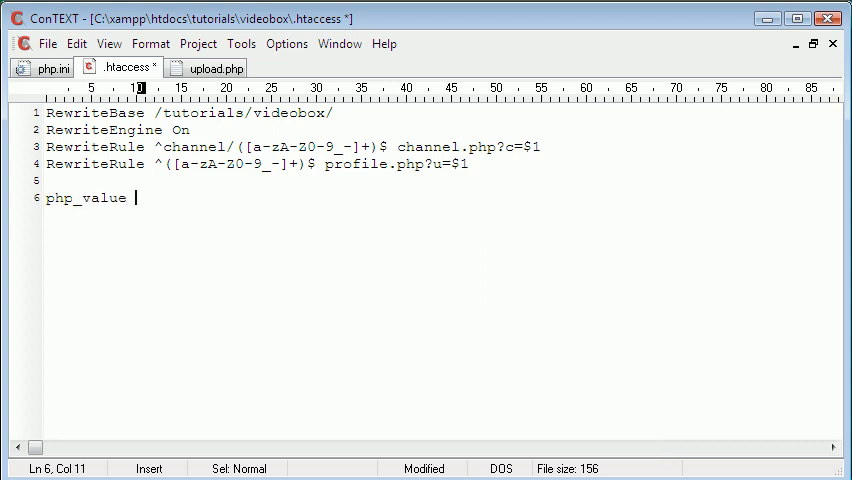
{"action": "type", "text": "upload_"}
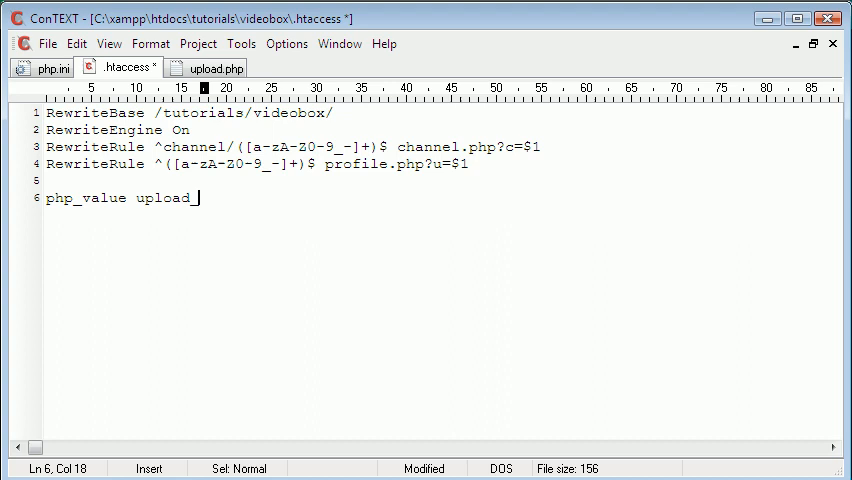
{"action": "type", "text": "max_filesize"}
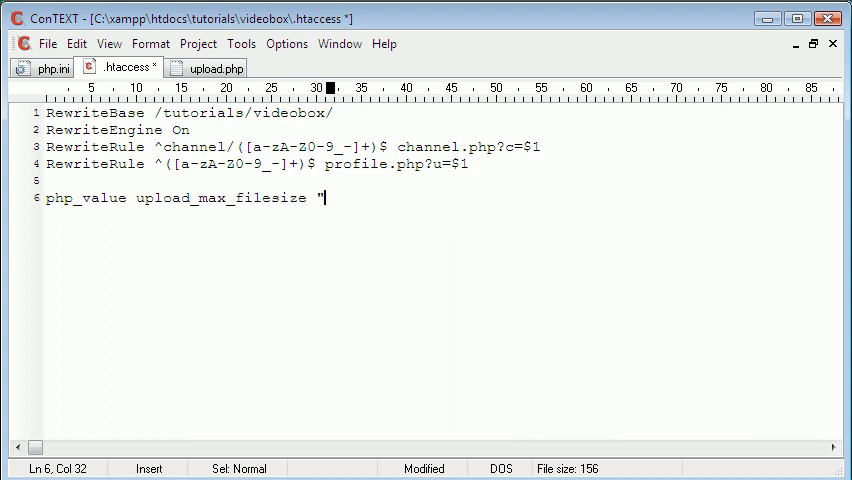
{"action": "type", "text": "\""}
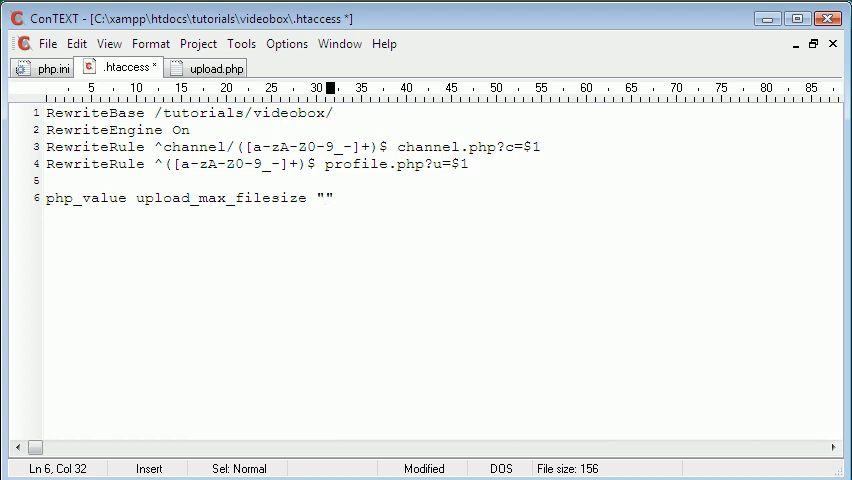
{"action": "type", "text": "5M"}
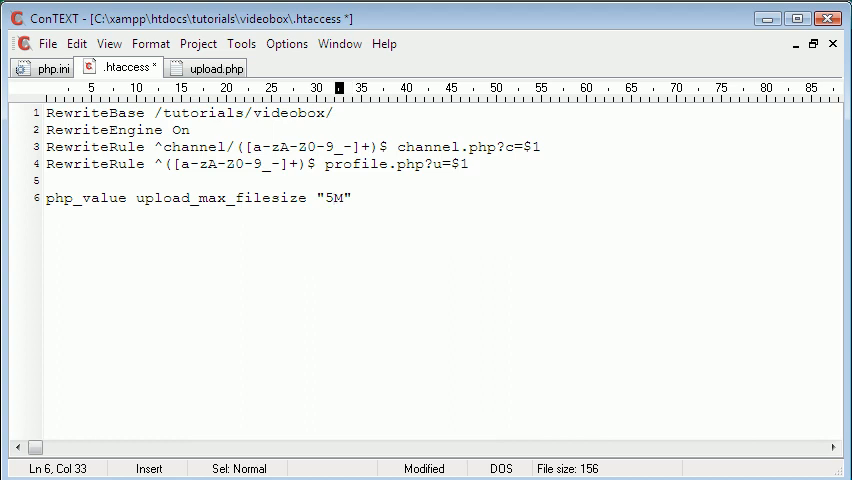
{"action": "type", "text": "128"}
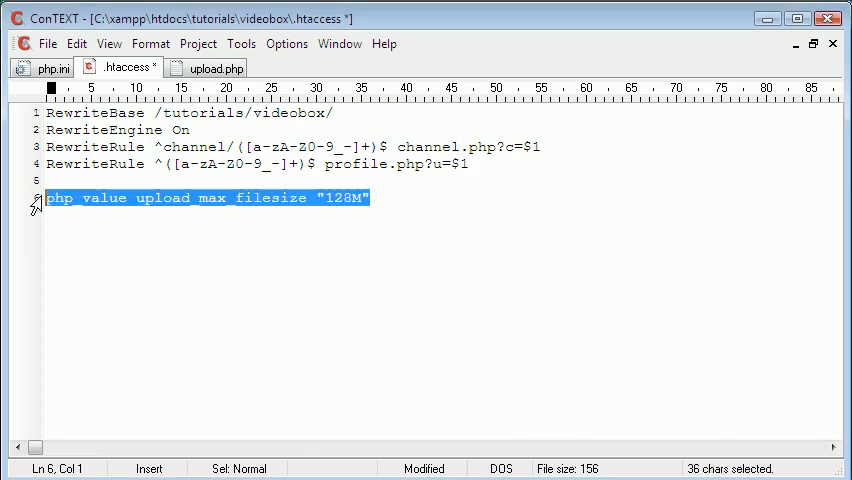
Step: Remove the trial line again and return to php.ini's 128M setting
{"action": "key", "text": "Delete"}
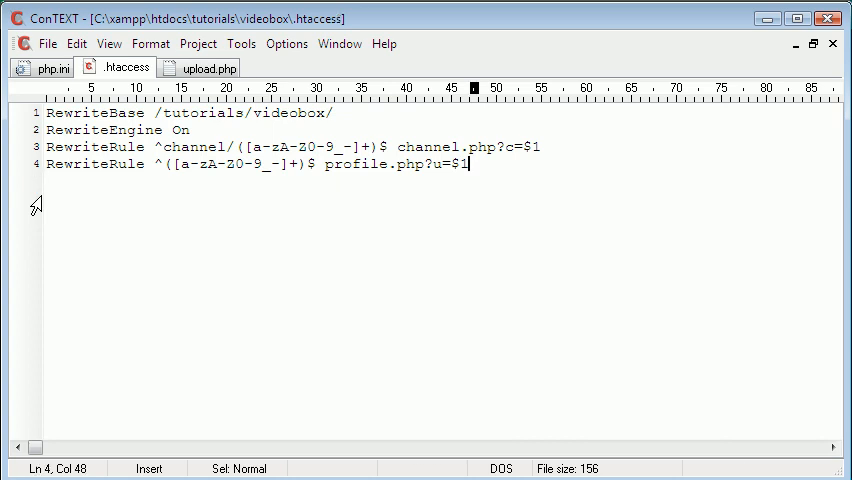
{"action": "left_click", "coordinate": [48, 67]}
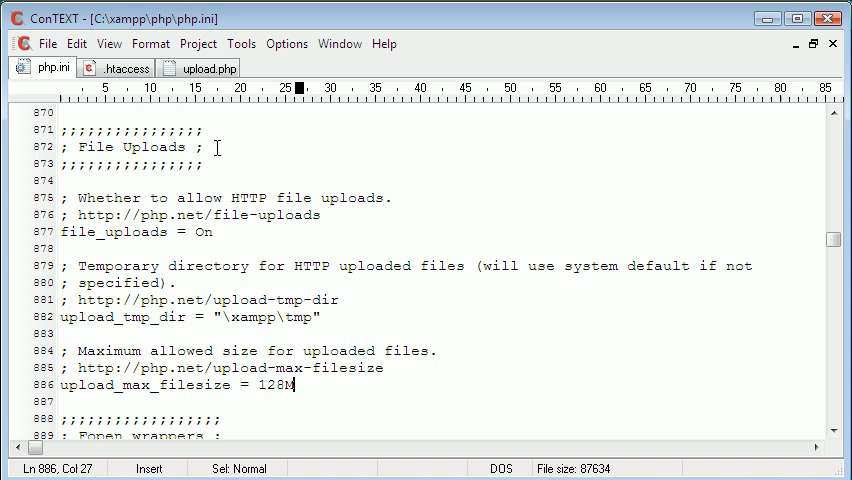
Step: Start upload.php with an empty <?php ?> block and point the browser at upload.php
{"action": "left_click", "coordinate": [208, 67]}
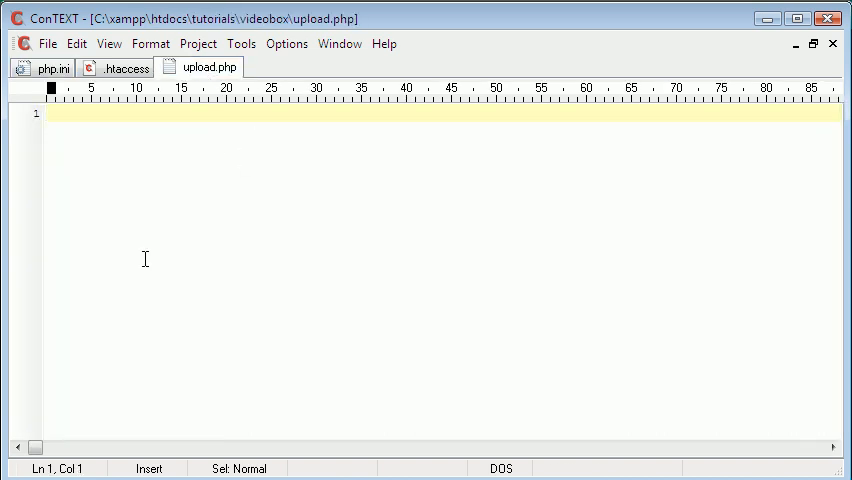
{"action": "type", "text": "<?php"}
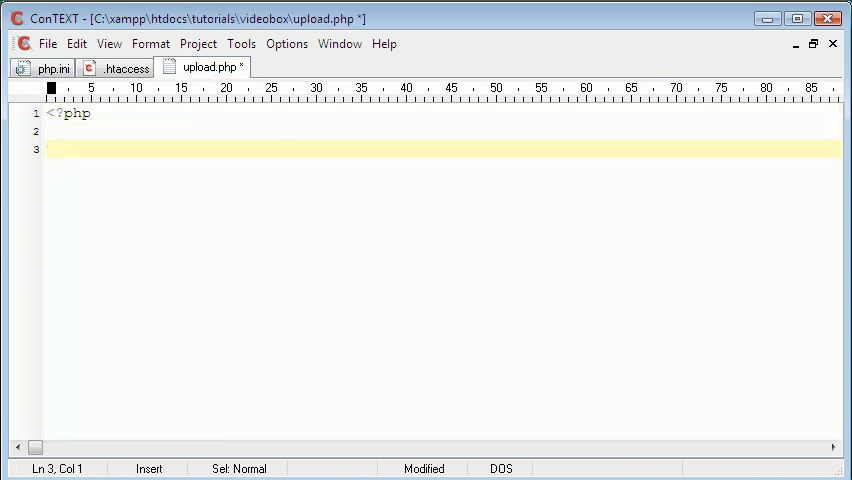
{"action": "type", "text": "?>"}
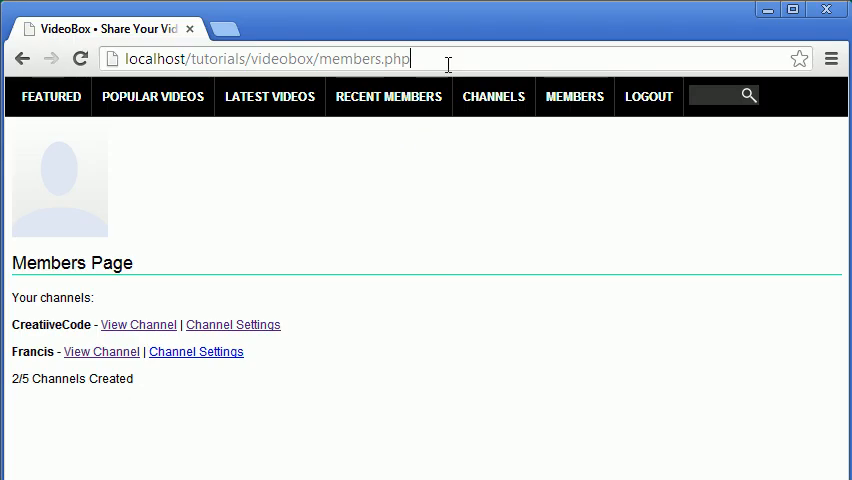
{"action": "double_click", "coordinate": [368, 58]}
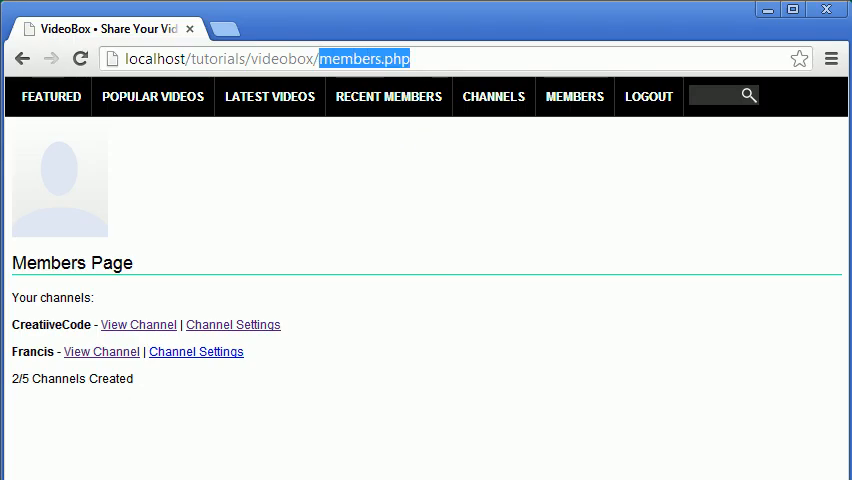
{"action": "type", "text": "upload.php"}
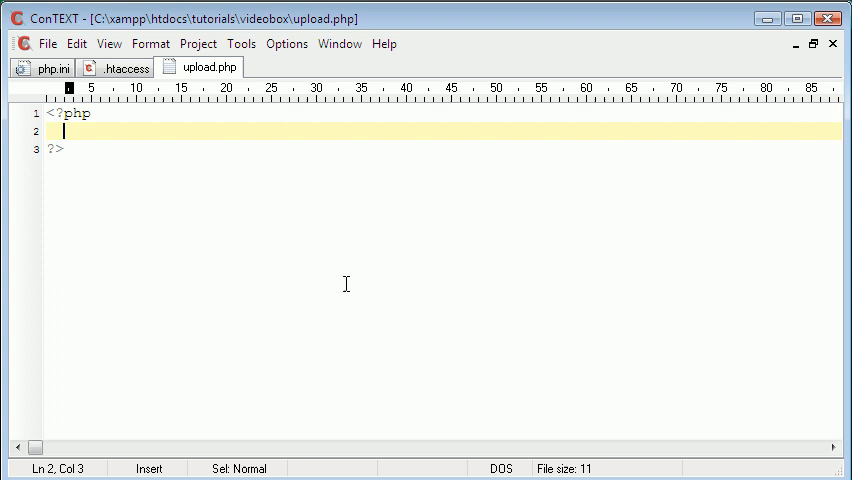
Step: Add include('./includes/header.php'); inside the PHP block
{"action": "type", "text": "include"}
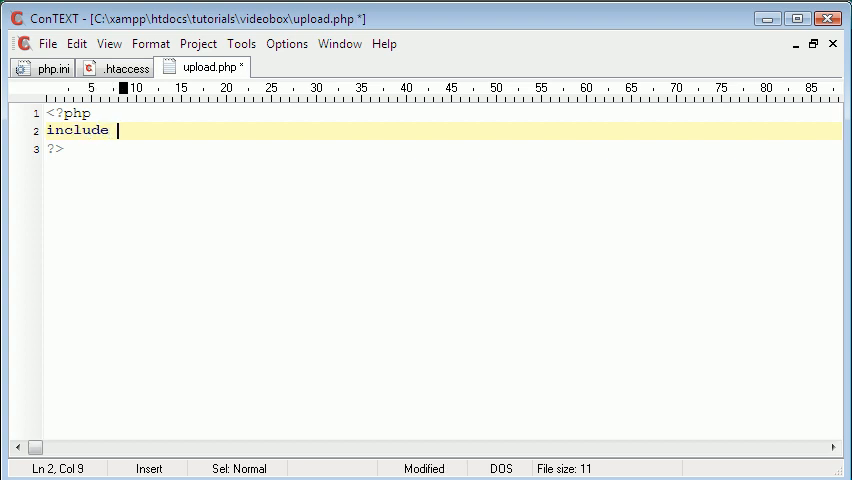
{"action": "type", "text": "();"}
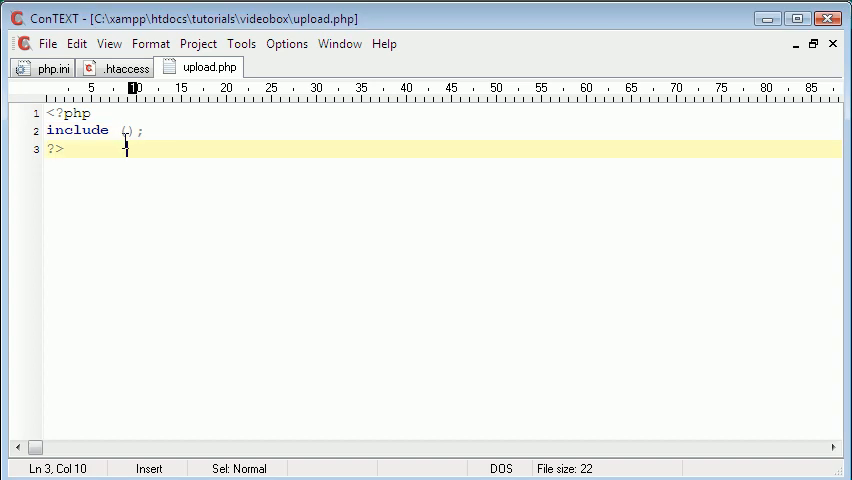
{"action": "type", "text": "''"}
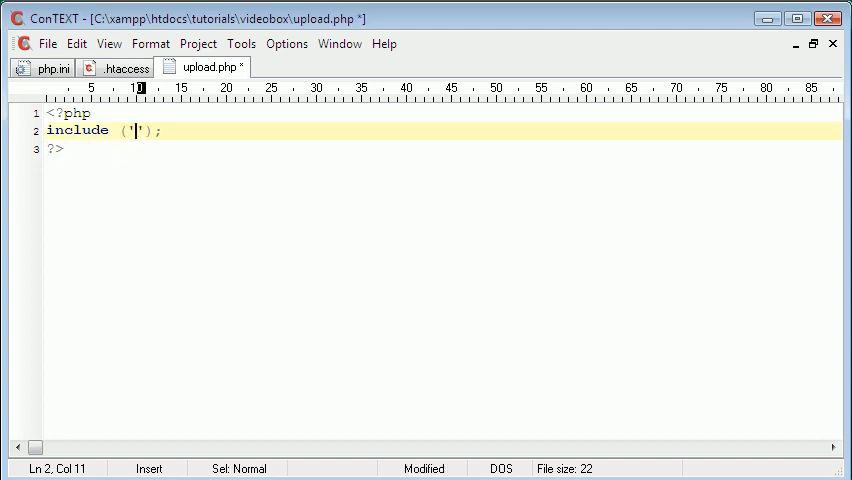
{"action": "type", "text": "./includes"}
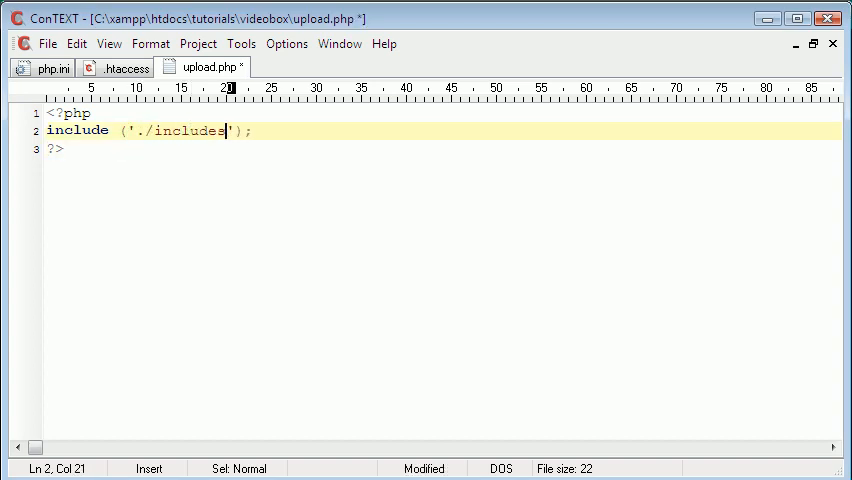
{"action": "type", "text": "/header.php"}
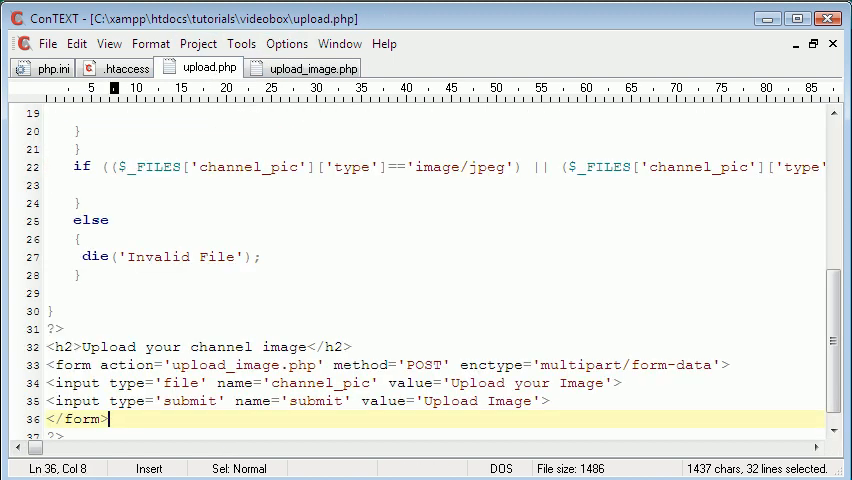
Step: Reword the form to 'Upload a Video', action upload.php, field 'Upload Your Video', and save
{"action": "left_click_drag", "start_coordinate": [150, 347], "coordinate": [310, 347]}
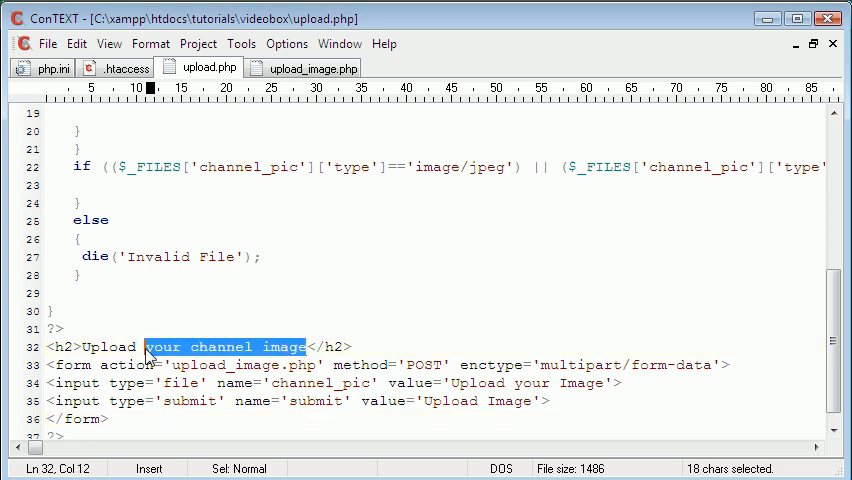
{"action": "type", "text": "a"}
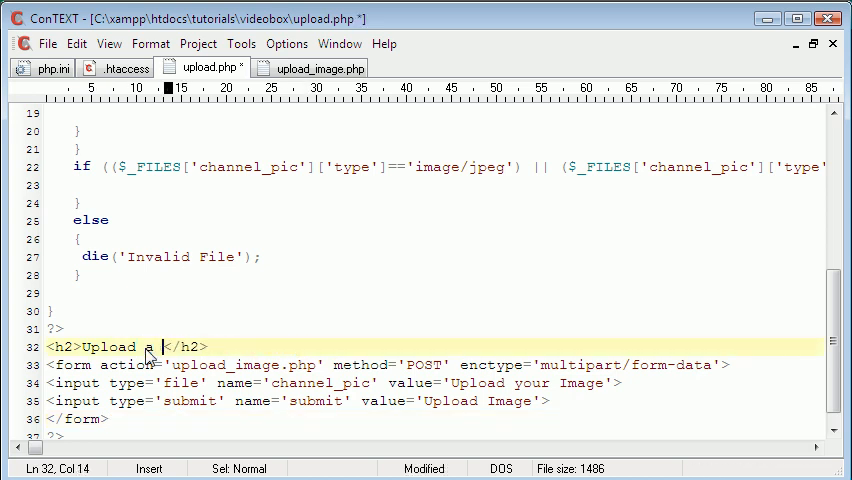
{"action": "type", "text": "Video"}
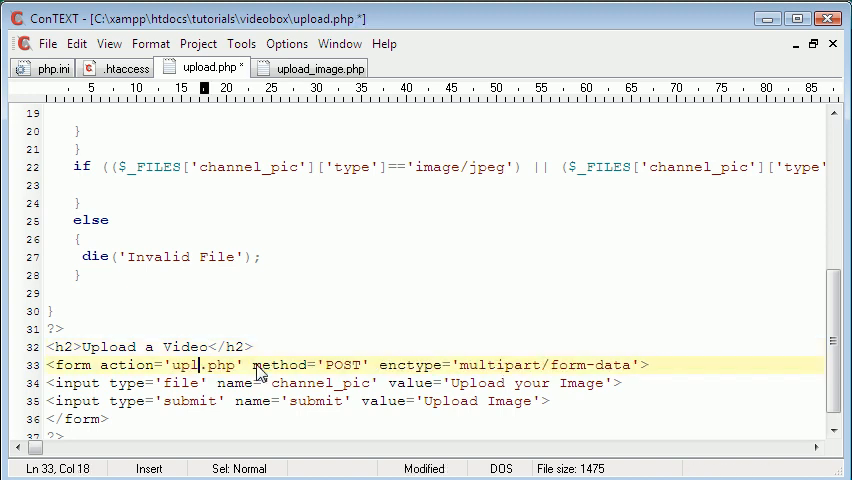
{"action": "type", "text": "oad"}
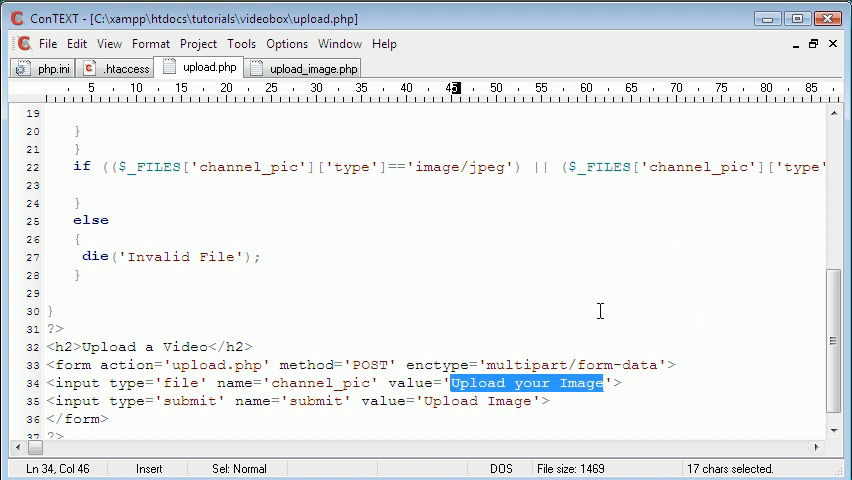
{"action": "mouse_move", "coordinate": [587, 307]}
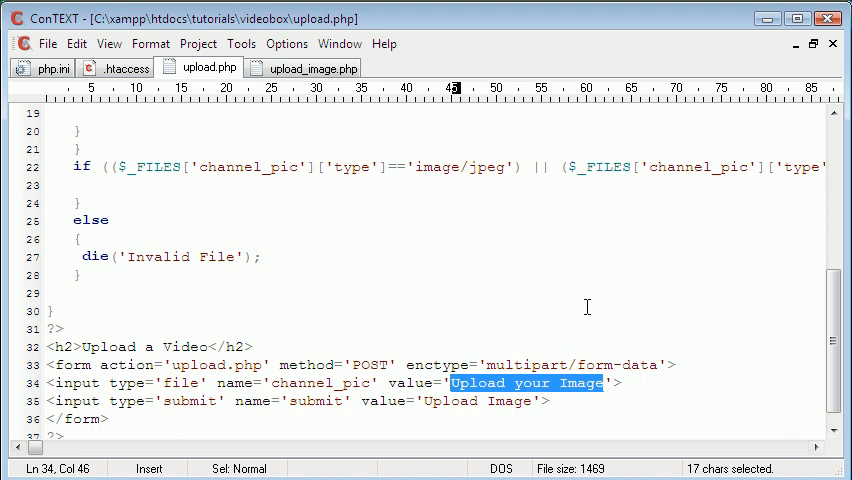
{"action": "type", "text": "Upload Your"}
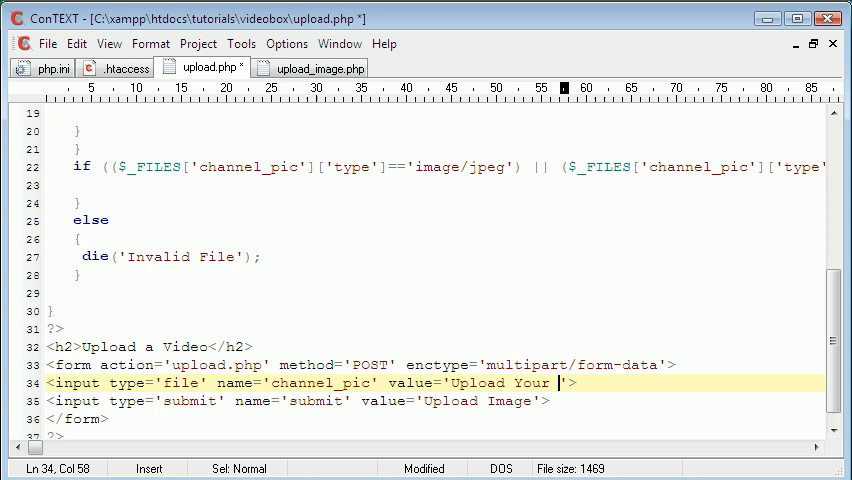
{"action": "type", "text": "Video"}
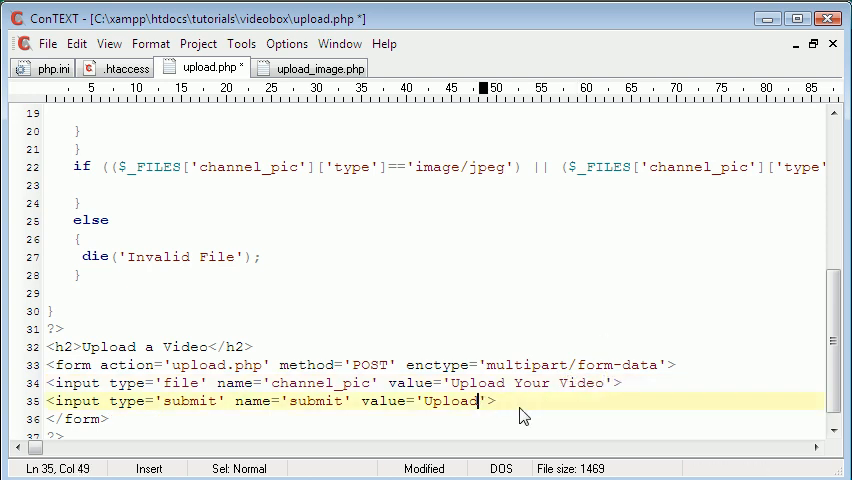
{"action": "key", "text": "ctrl+s"}
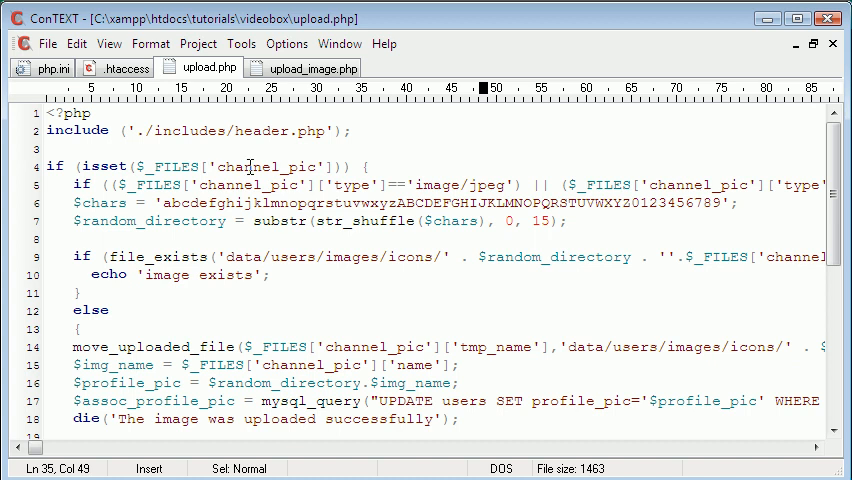
{"action": "double_click", "coordinate": [265, 166]}
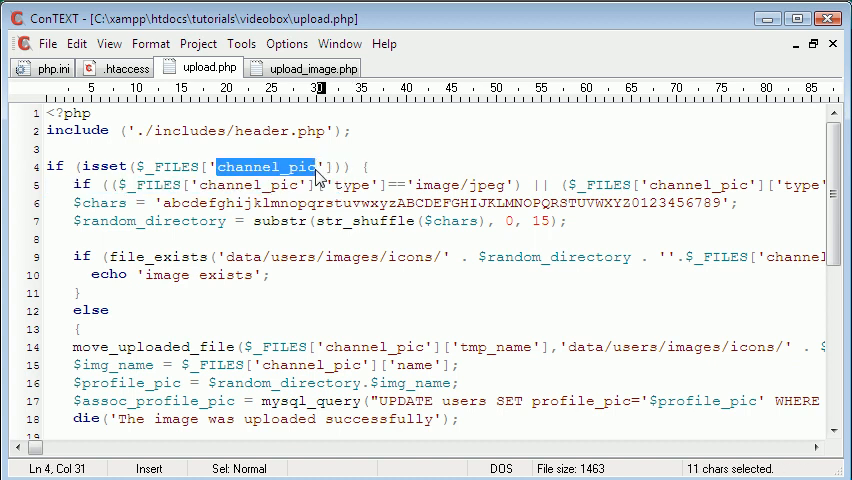
{"action": "mouse_move", "coordinate": [600, 318]}
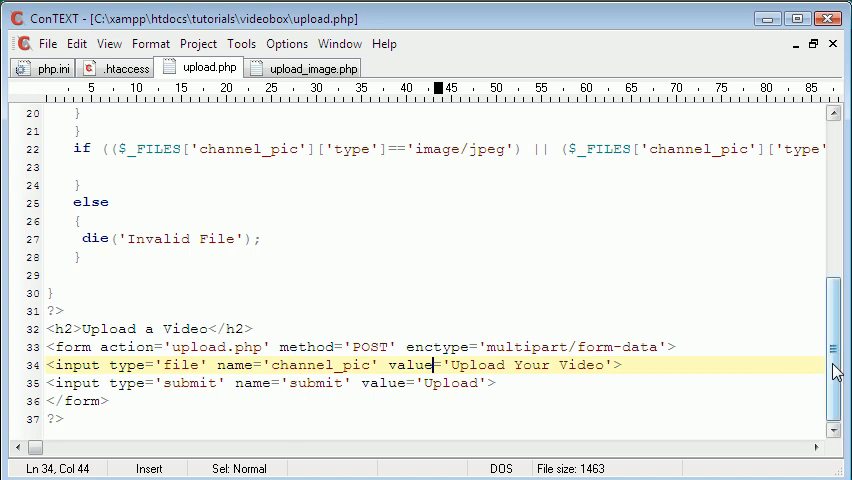
{"action": "double_click", "coordinate": [320, 365]}
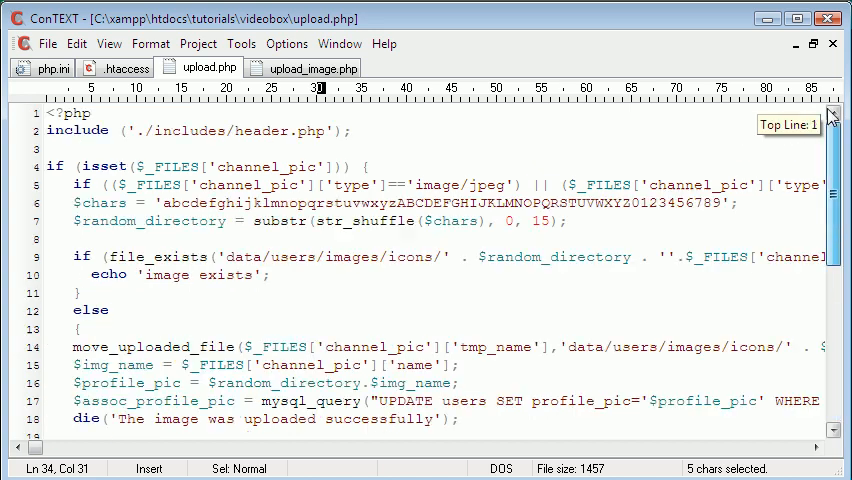
{"action": "double_click", "coordinate": [263, 166]}
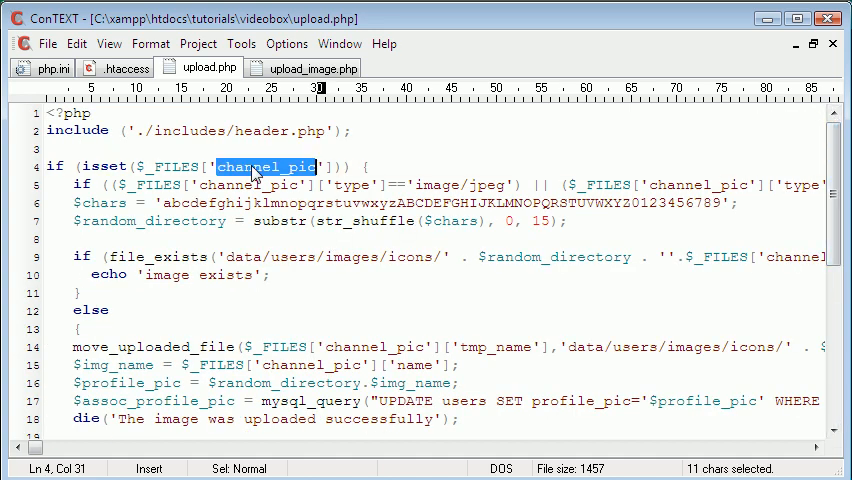
{"action": "type", "text": "video"}
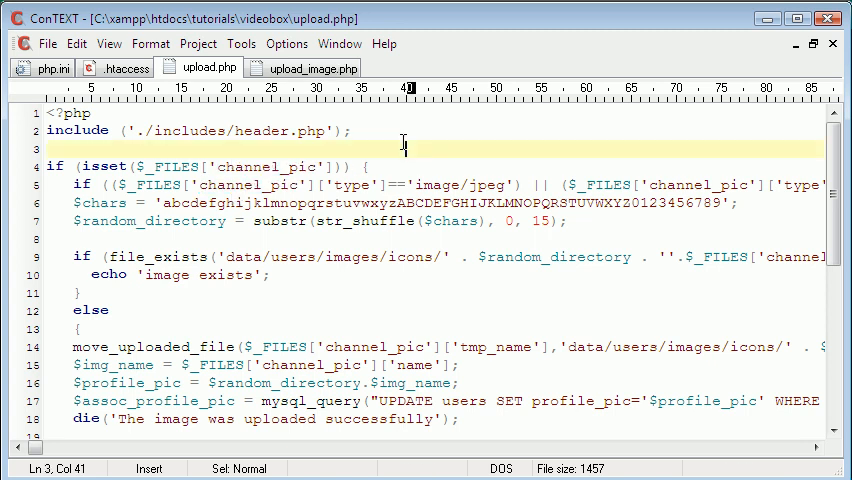
{"action": "key", "text": "Ctrl+f"}
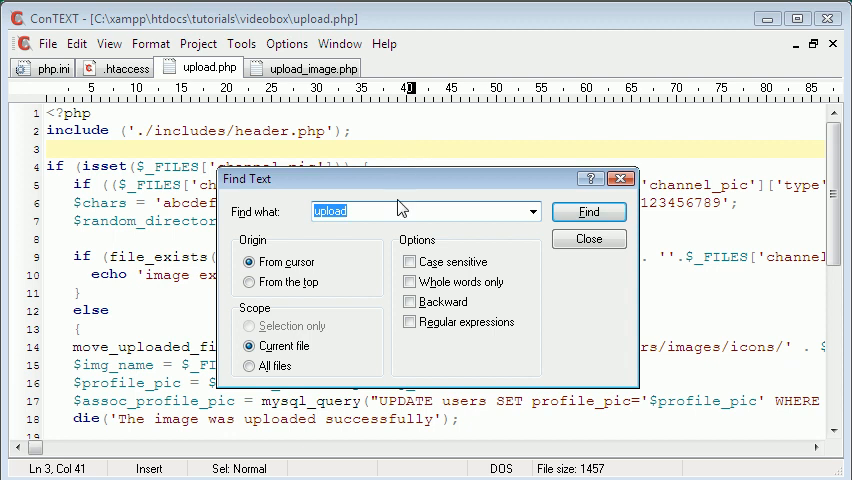
{"action": "left_click", "coordinate": [588, 239]}
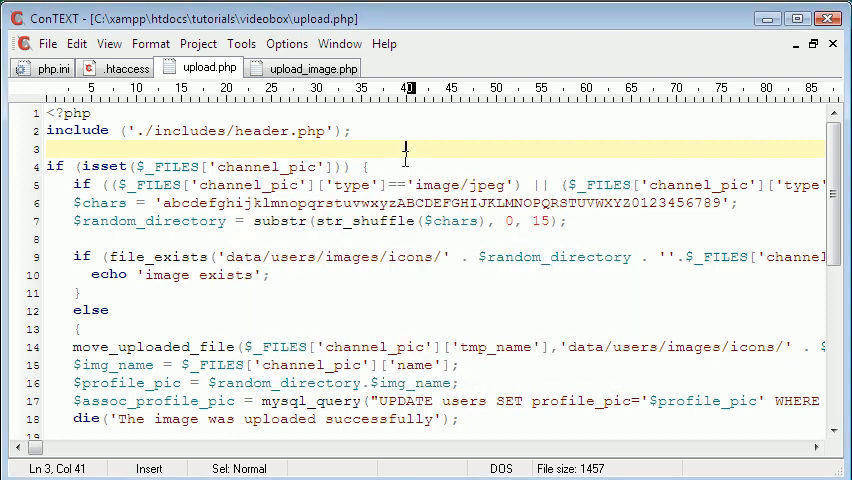
{"action": "left_click", "coordinate": [76, 43]}
{"action": "type", "text": "c"}
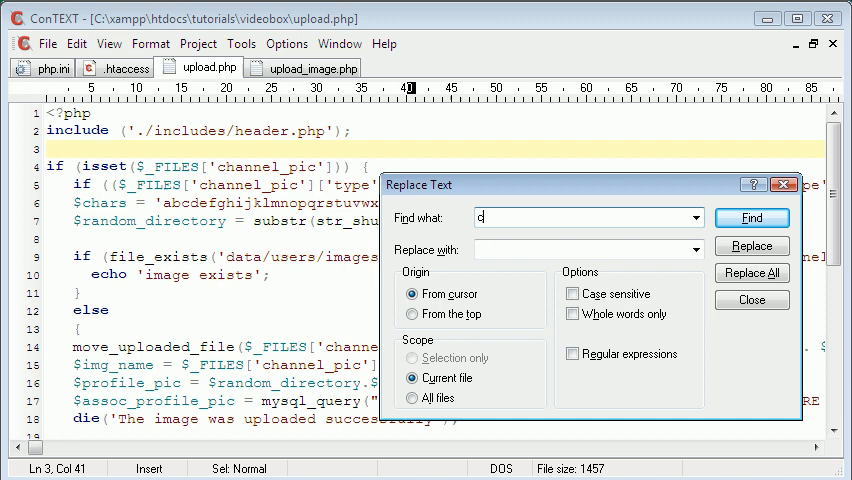
Step: Replace all 11 occurrences of channel_pic with video in upload.php
{"action": "type", "text": "hannel_pic"}
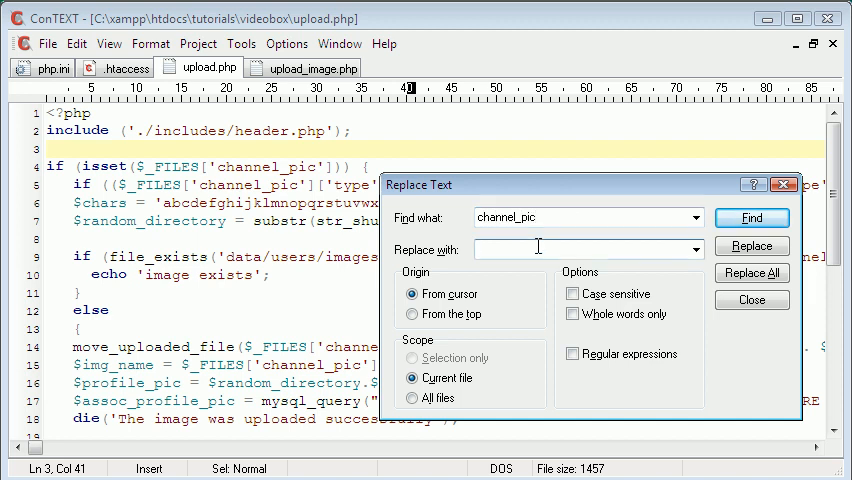
{"action": "type", "text": "video"}
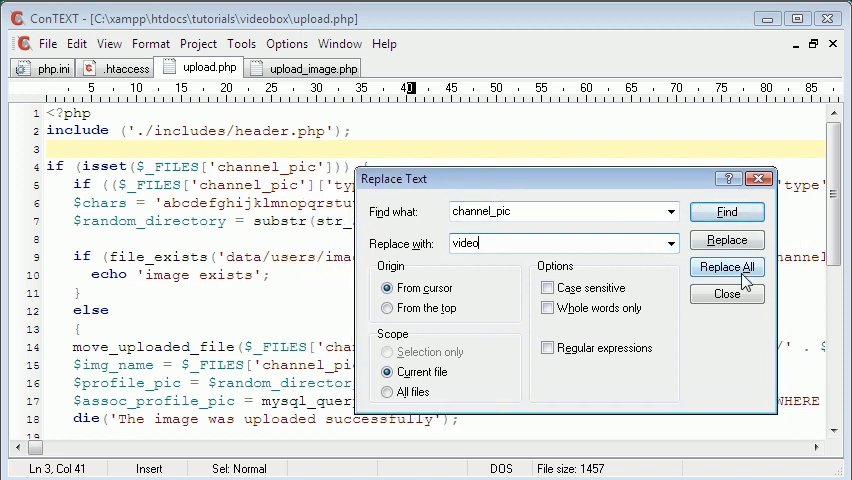
{"action": "left_click", "coordinate": [725, 267]}
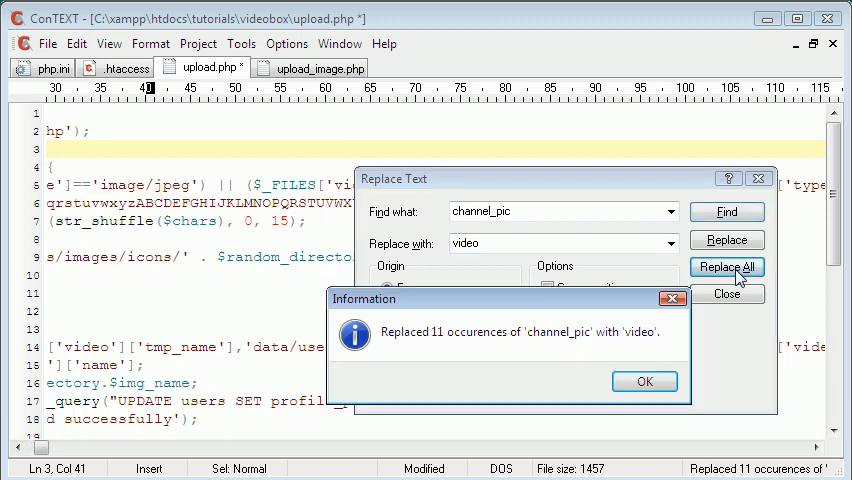
{"action": "left_click", "coordinate": [644, 381]}
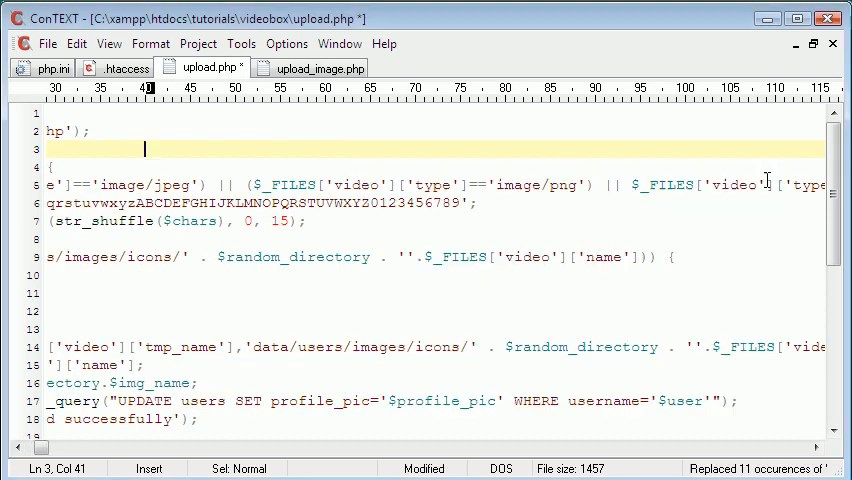
{"action": "mouse_move", "coordinate": [293, 250]}
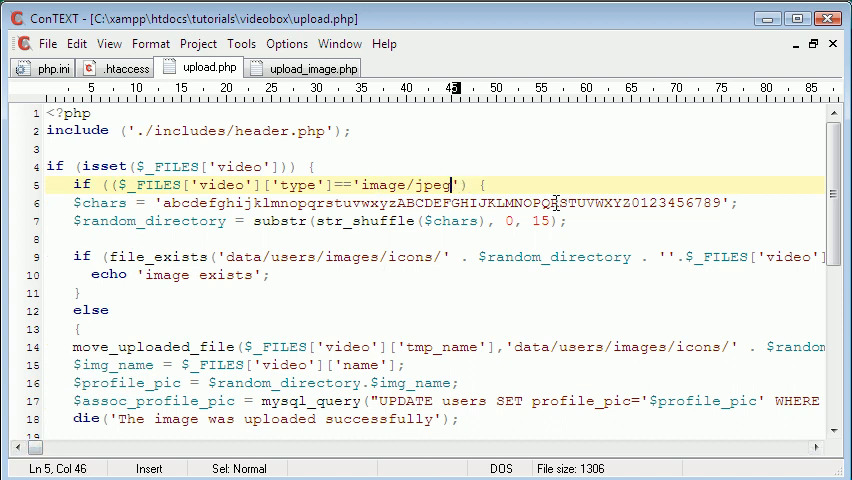
Step: Restrict the type check to video/mp4 and point file_exists at data/users/videos/
{"action": "double_click", "coordinate": [383, 185]}
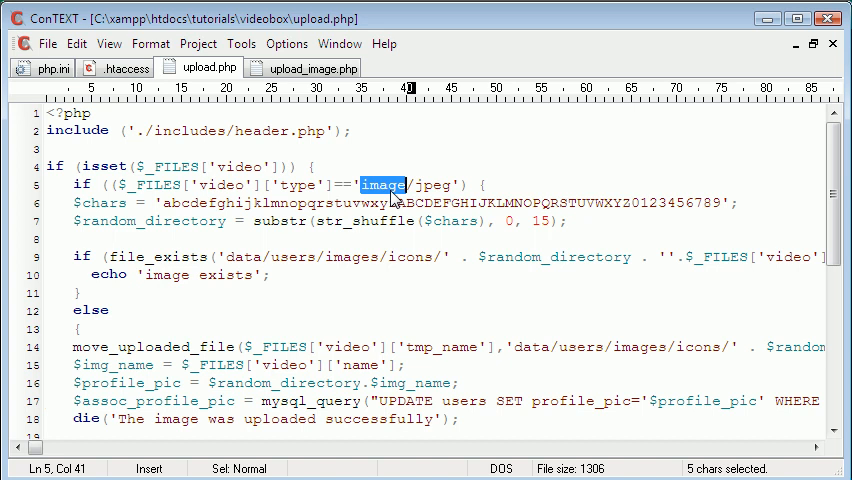
{"action": "type", "text": "video/jpg"}
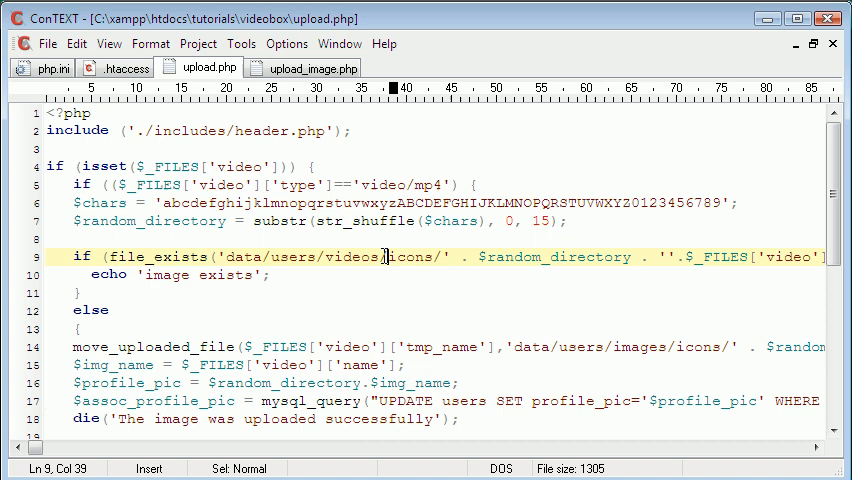
{"action": "double_click", "coordinate": [410, 257]}
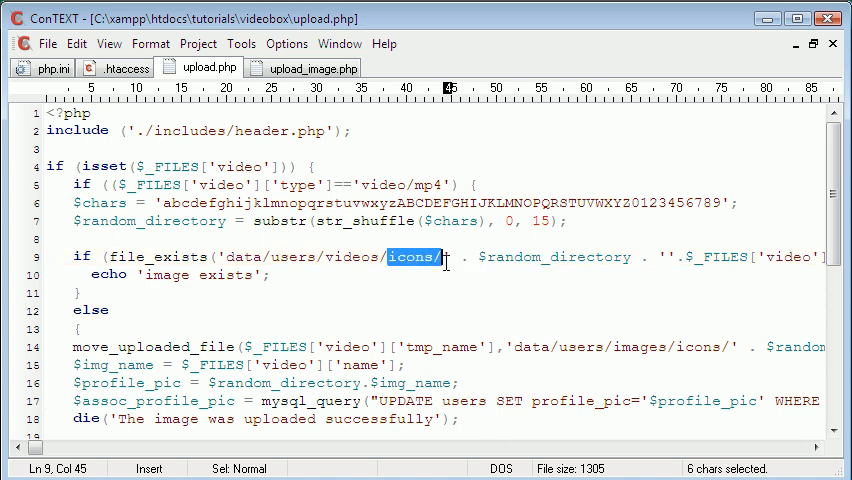
{"action": "key", "text": "Delete"}
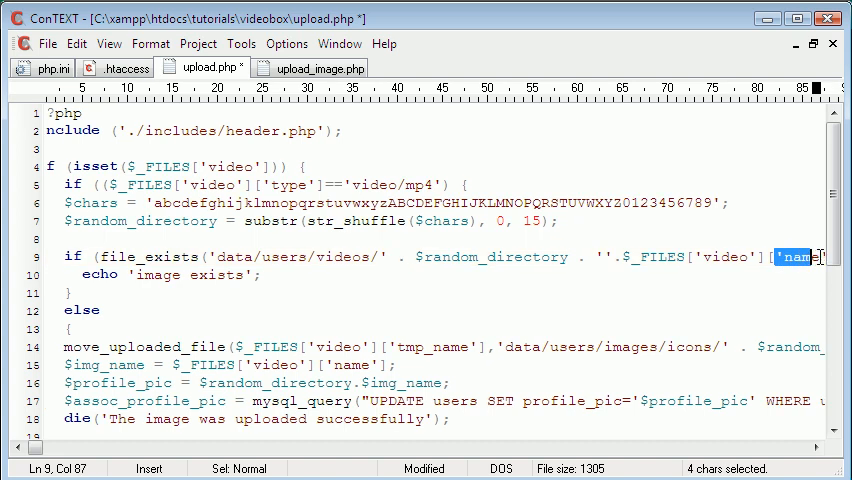
{"action": "scroll", "scroll_direction": "right", "scroll_amount": 3}
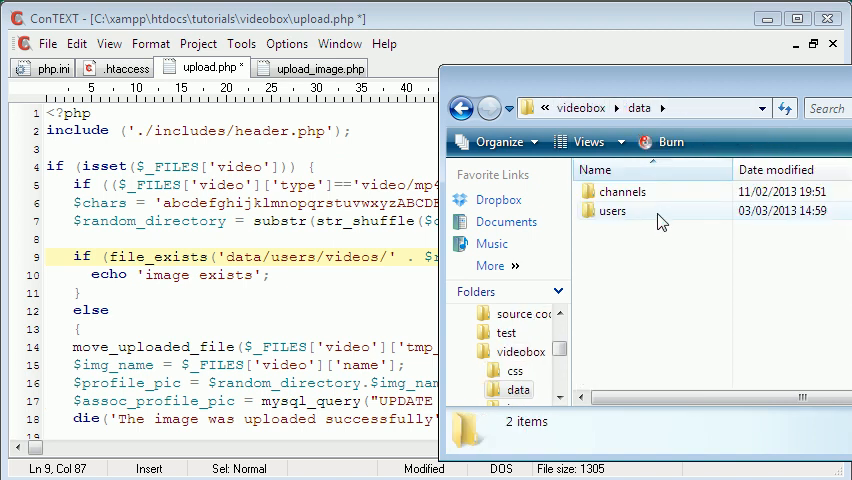
Step: Create a new videos folder beside images under data\users
{"action": "double_click", "coordinate": [611, 211]}
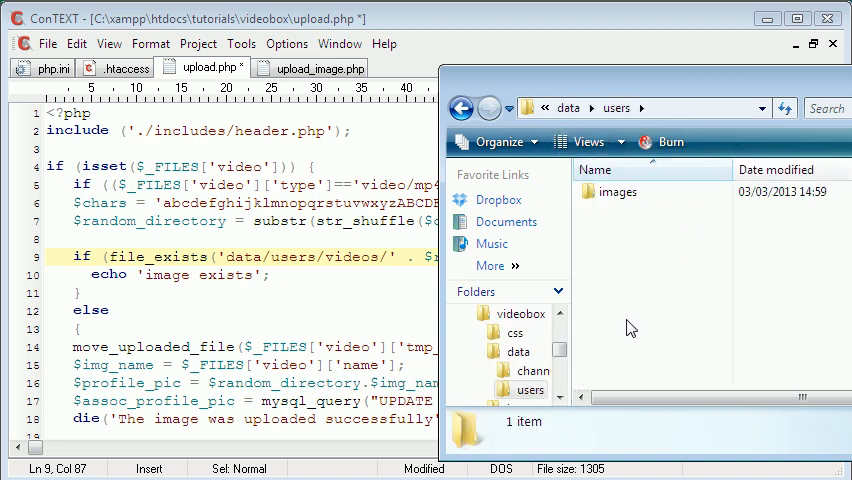
{"action": "mouse_move", "coordinate": [613, 250]}
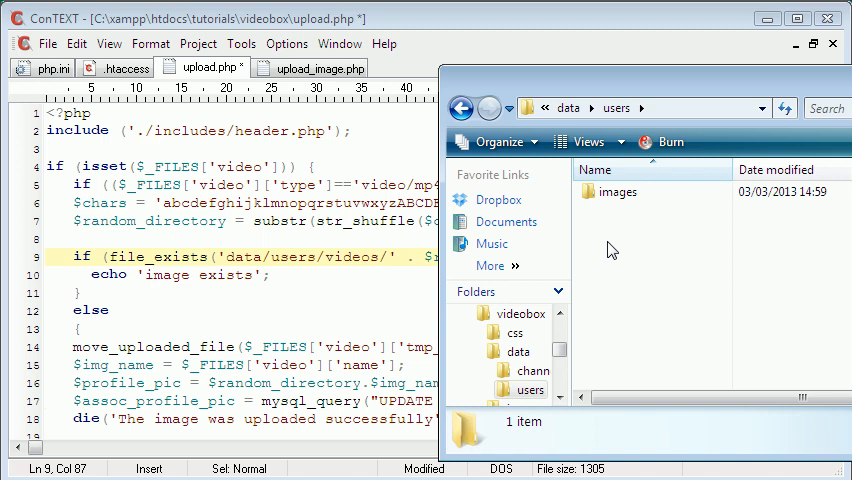
{"action": "right_click", "coordinate": [611, 249]}
{"action": "type", "text": "videos"}
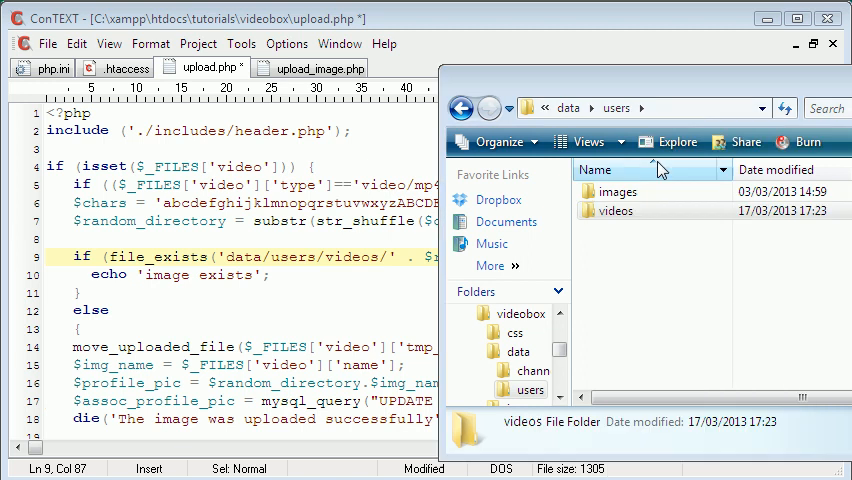
{"action": "double_click", "coordinate": [615, 211]}
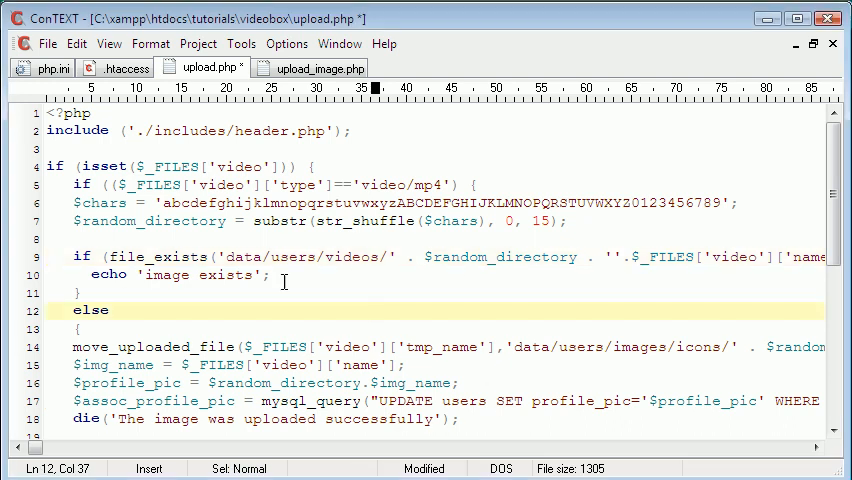
Step: Say 'video' in messages, comment out the profile_pic query, and move uploads into data/users/videos/
{"action": "double_click", "coordinate": [166, 275]}
{"action": "type", "text": "video"}
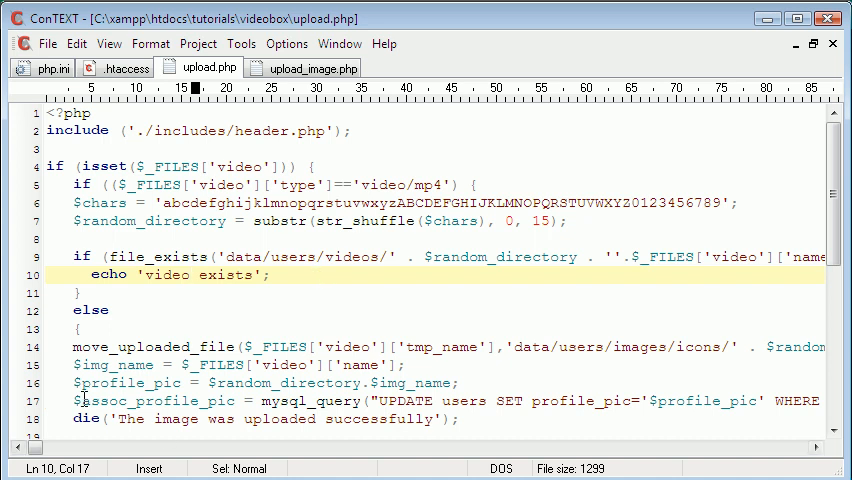
{"action": "type", "text": "//"}
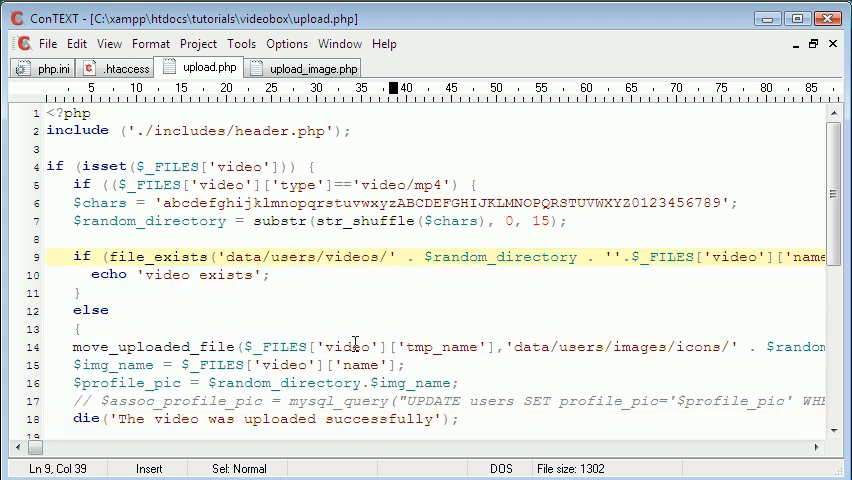
{"action": "double_click", "coordinate": [641, 347]}
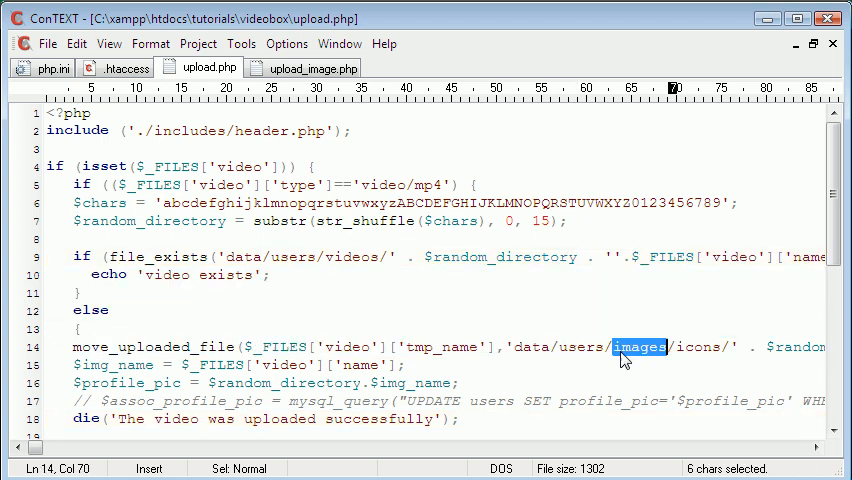
{"action": "type", "text": "videos"}
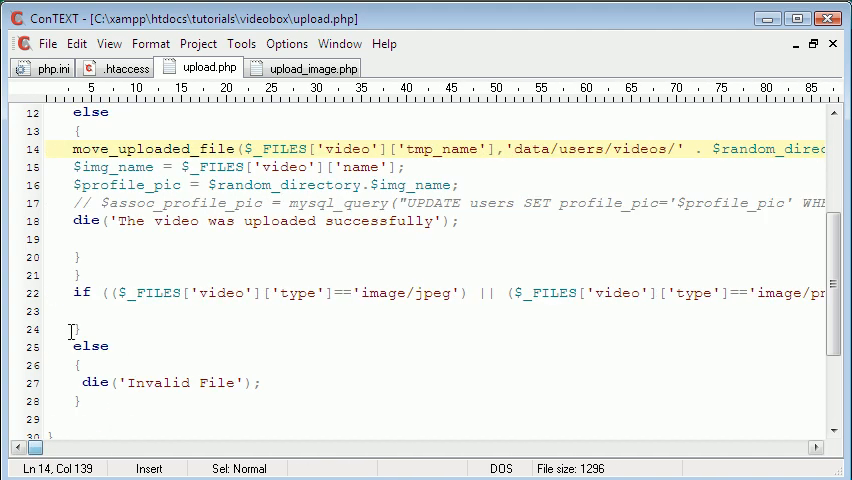
{"action": "mouse_move", "coordinate": [74, 292]}
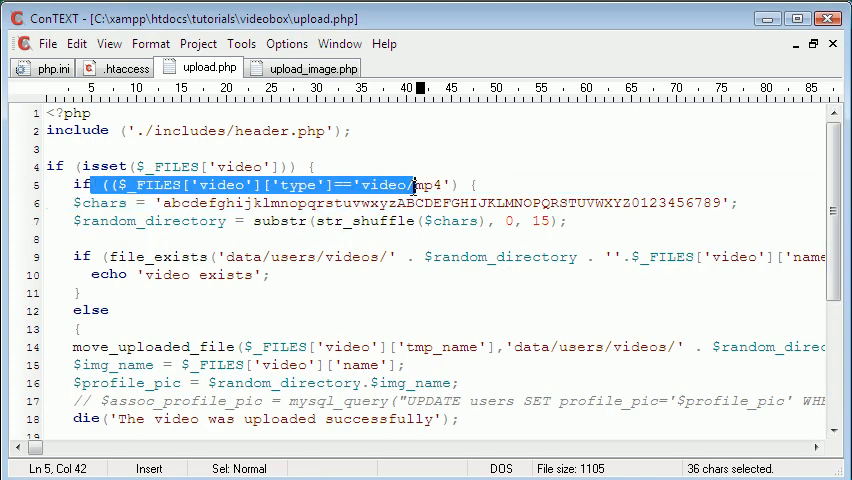
Step: Add the missing ')' after video/mp4 on line 5, save upload.php, and reload the page
{"action": "left_click", "coordinate": [386, 184]}
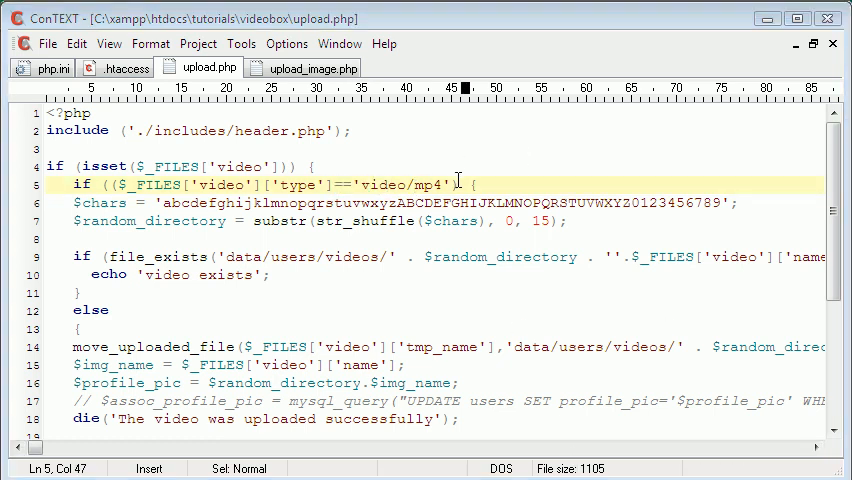
{"action": "type", "text": ")"}
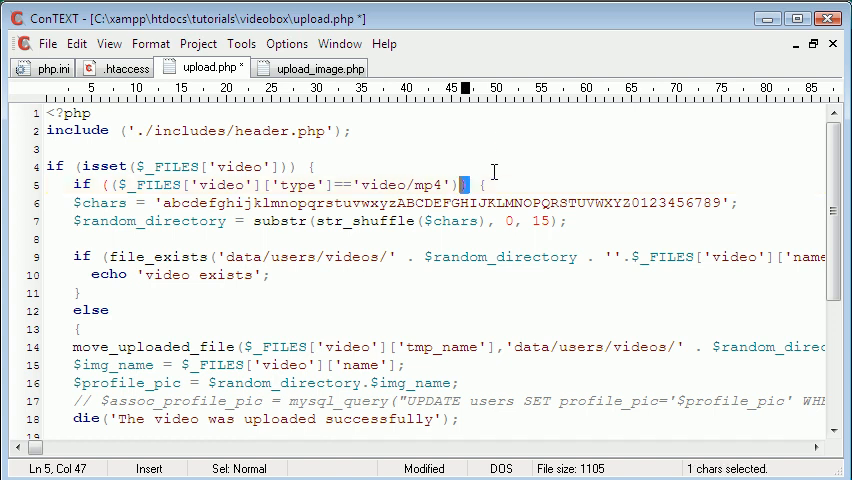
{"action": "key", "text": "ctrl+s"}
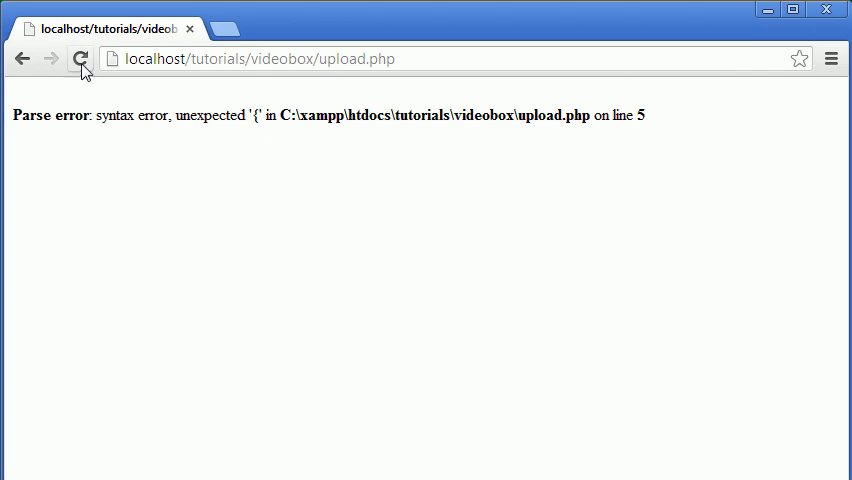
{"action": "left_click", "coordinate": [81, 58]}
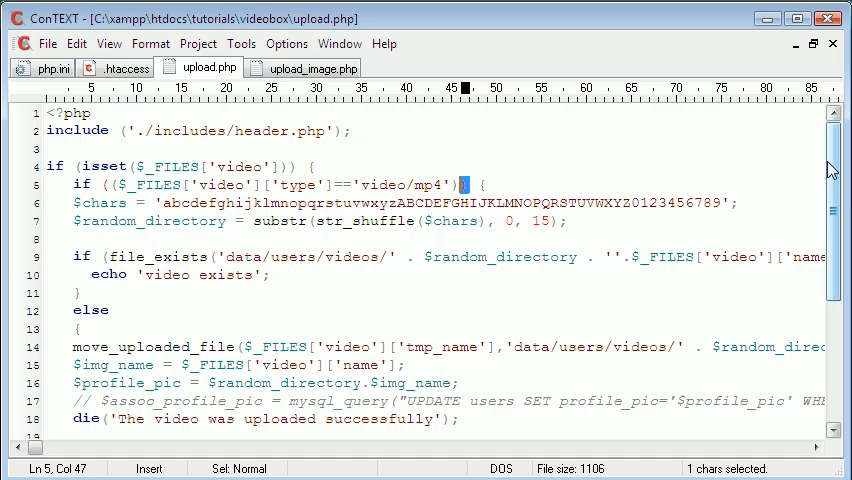
{"action": "scroll", "scroll_direction": "down", "scroll_amount": 3}
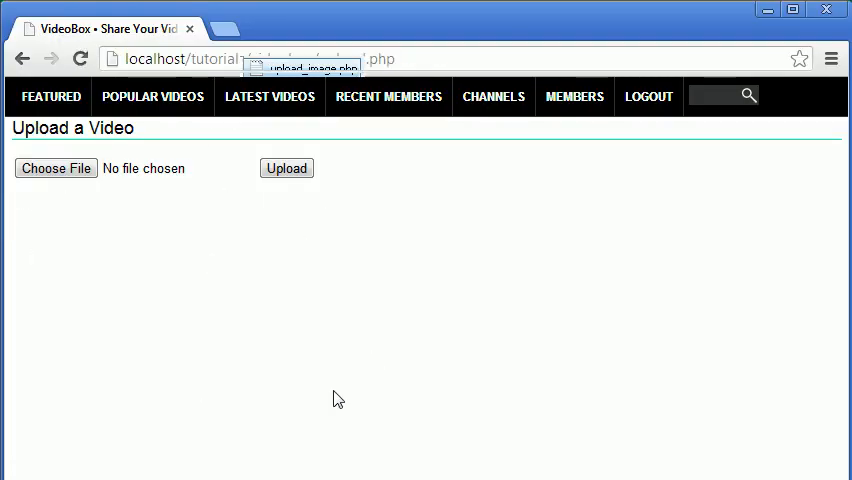
{"action": "mouse_move", "coordinate": [591, 411]}
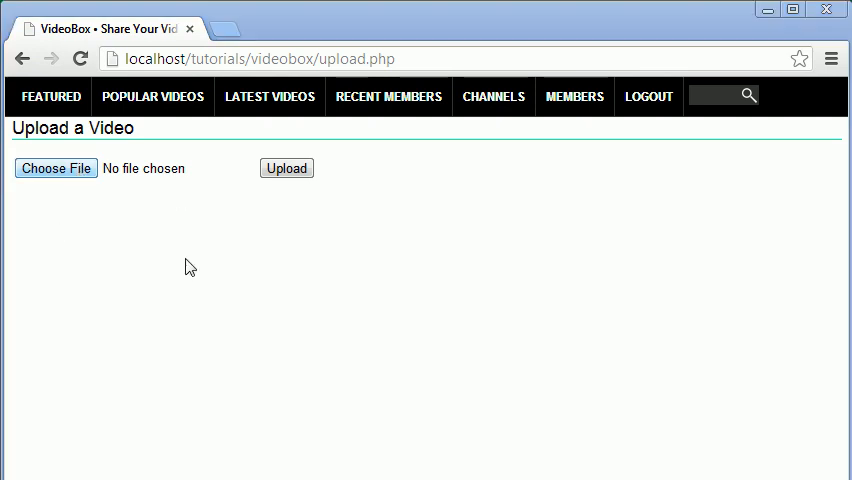
Step: Choose testvideo1.mp4 in the file picker and upload it to the server
{"action": "left_click", "coordinate": [56, 168]}
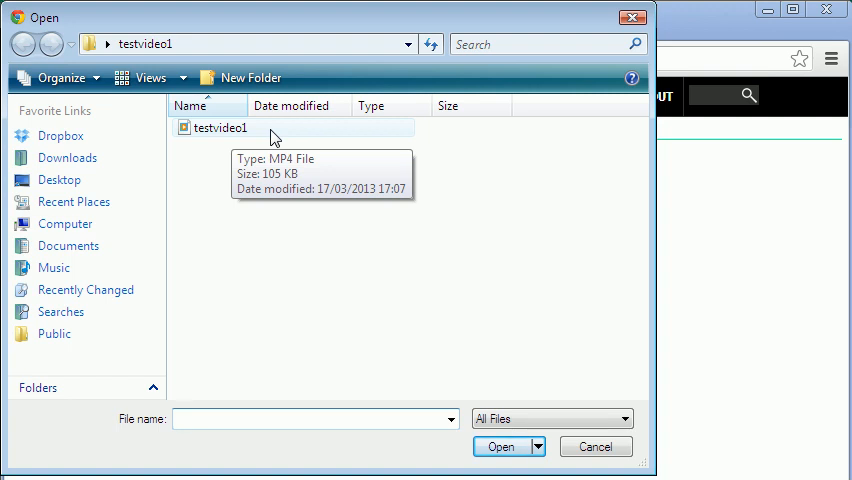
{"action": "left_click", "coordinate": [502, 446]}
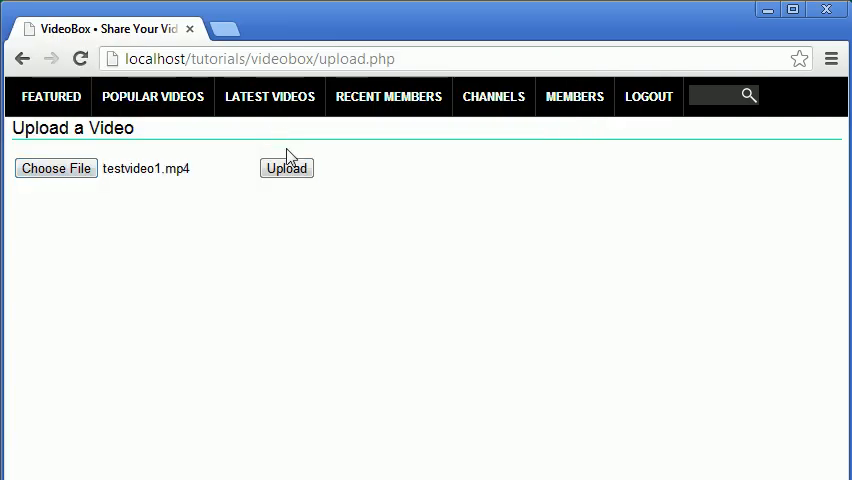
{"action": "left_click", "coordinate": [287, 167]}
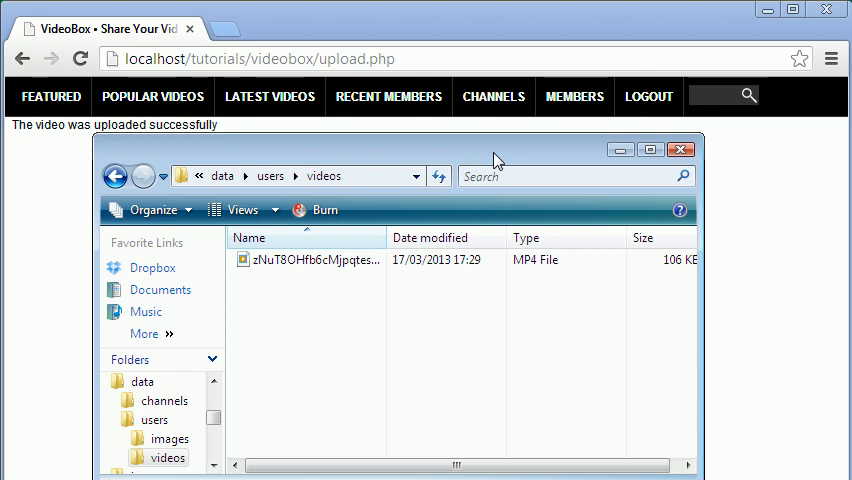
{"action": "mouse_move", "coordinate": [258, 266]}
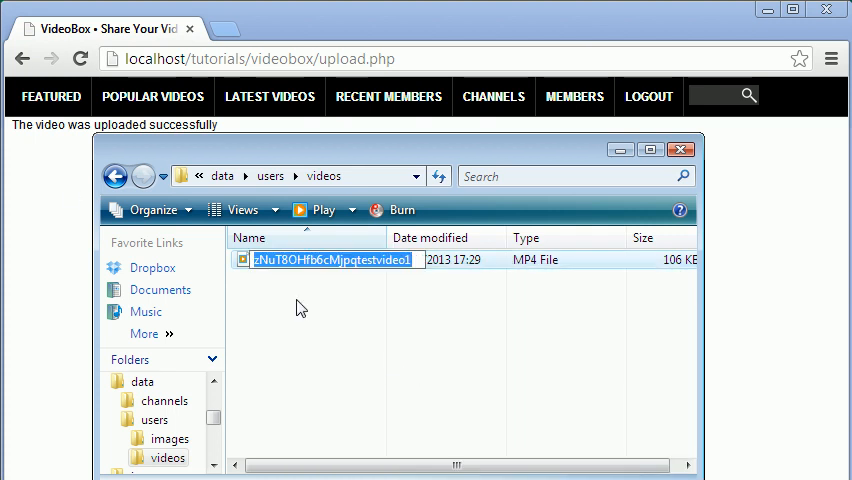
Step: Browse to localhost/tutorials/videobox/data/, into users/videos, and select the uploaded MP4
{"action": "left_click", "coordinate": [680, 149]}
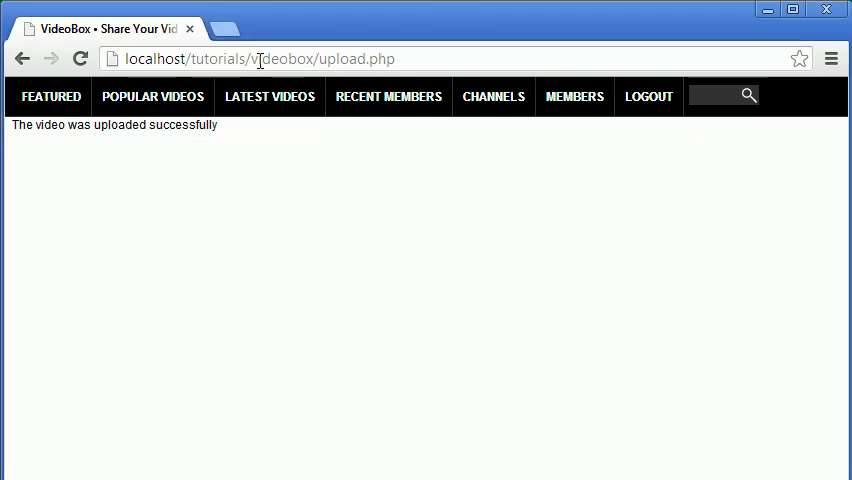
{"action": "double_click", "coordinate": [363, 59]}
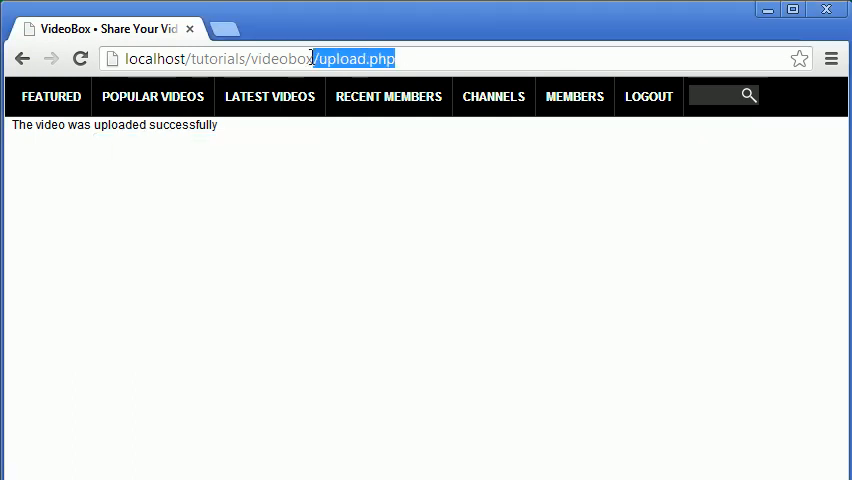
{"action": "type", "text": "localhost/tutorials/videobox/data/vi"}
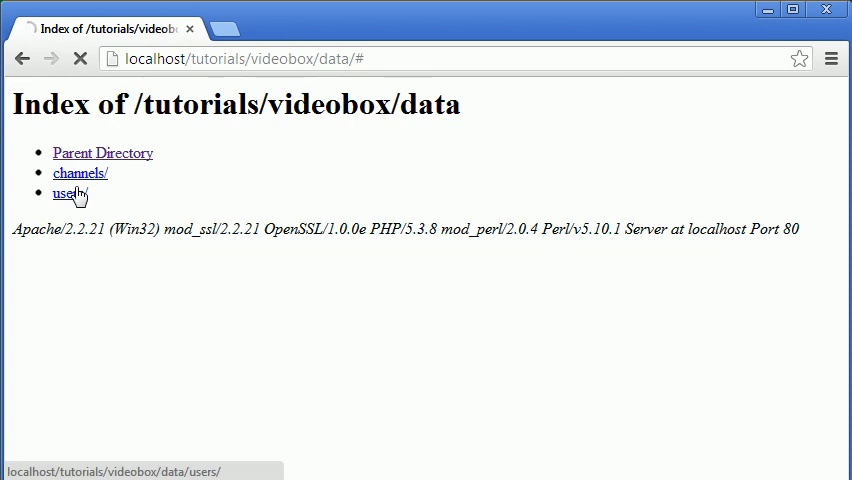
{"action": "left_click", "coordinate": [64, 193]}
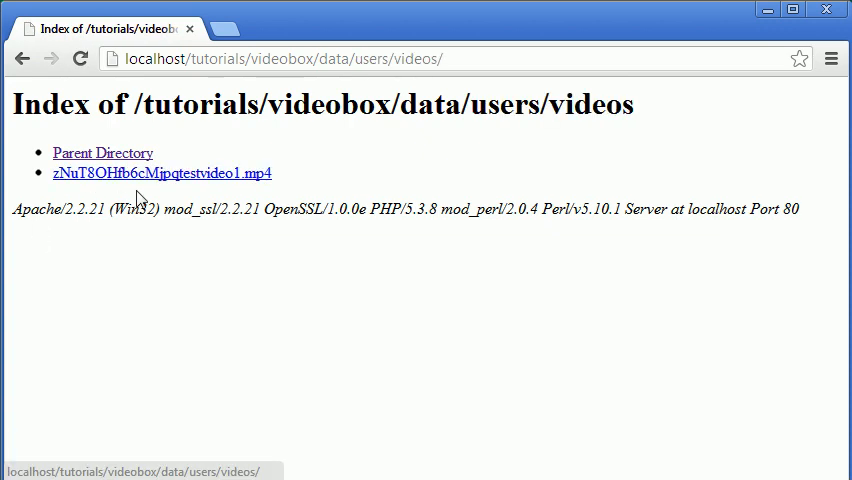
{"action": "mouse_move", "coordinate": [178, 181]}
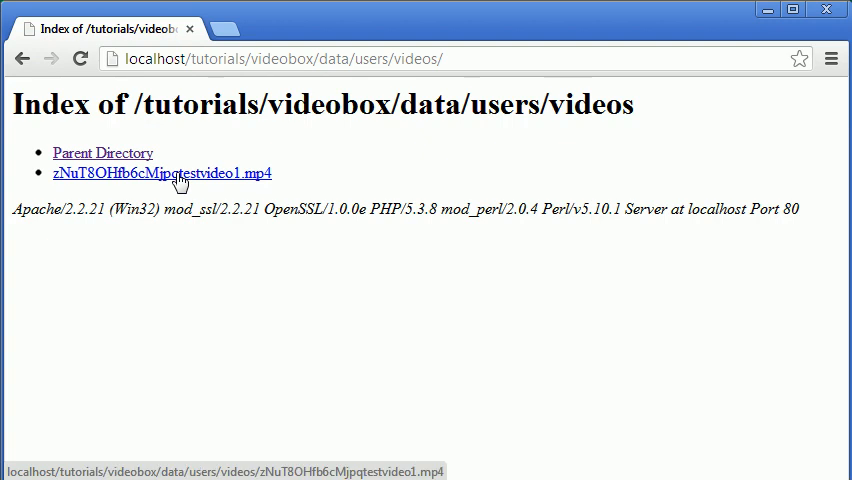
{"action": "left_click", "coordinate": [161, 173]}
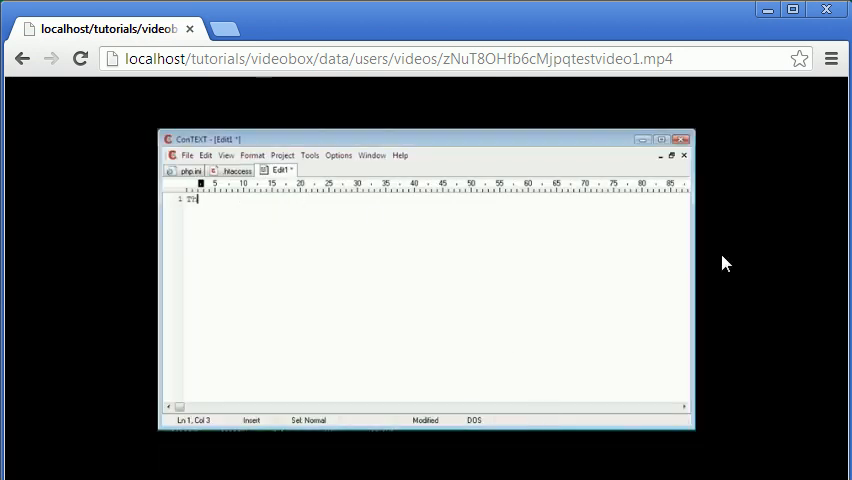
Step: Watch the uploaded clip typing 'This is just a test :D' play back, then return to the home page
{"action": "type", "text": "This is"}
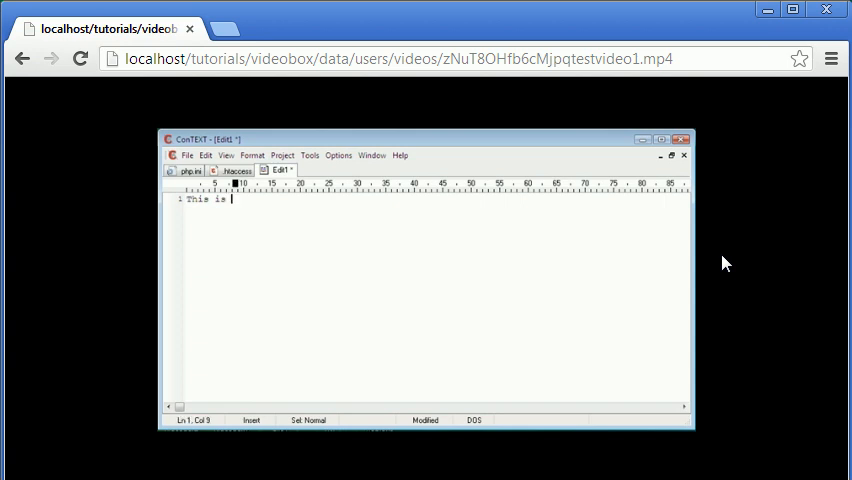
{"action": "type", "text": "just a test video"}
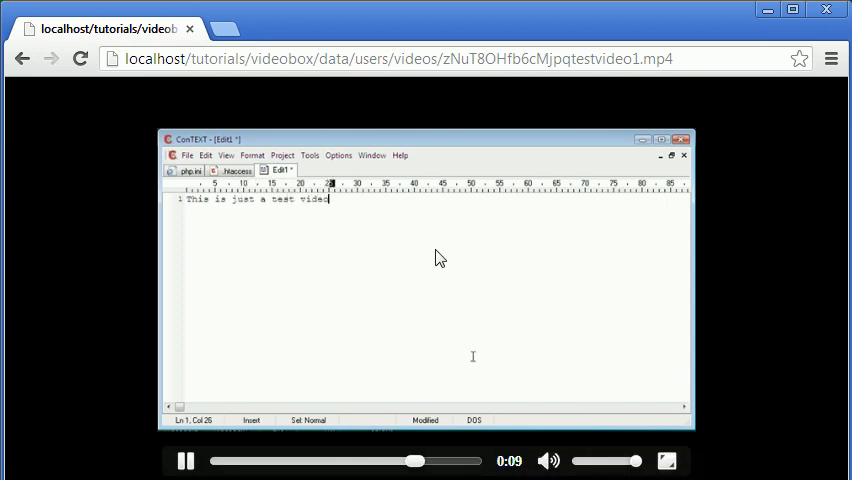
{"action": "type", "text": ":D"}
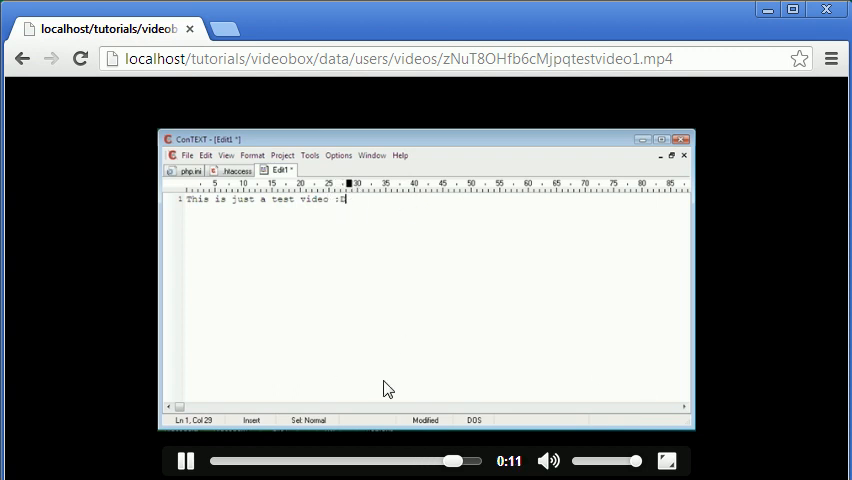
{"action": "left_click", "coordinate": [185, 461]}
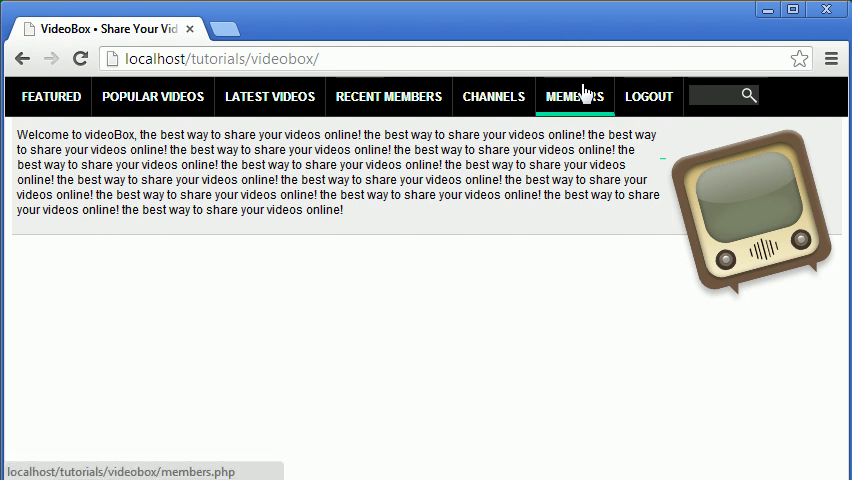
Step: Go to the MEMBERS page listing CreatiiveCode and Francis
{"action": "left_click", "coordinate": [574, 96]}
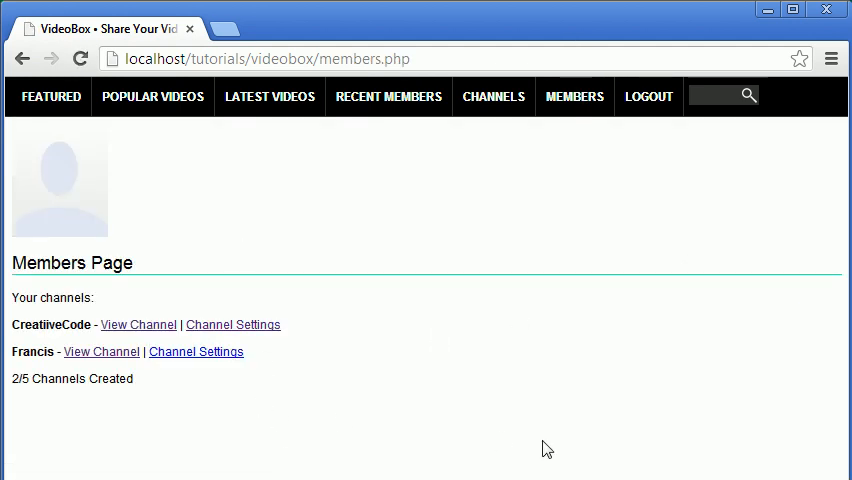
{"action": "mouse_move", "coordinate": [620, 468]}
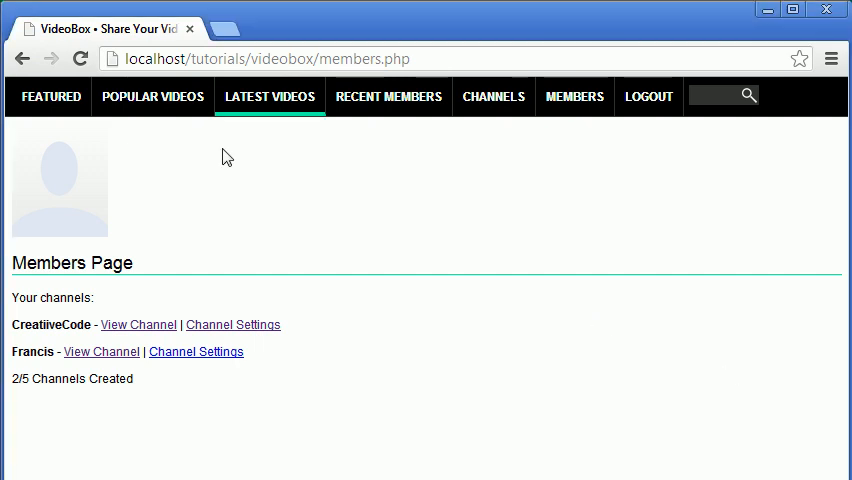
{"action": "mouse_move", "coordinate": [629, 465]}
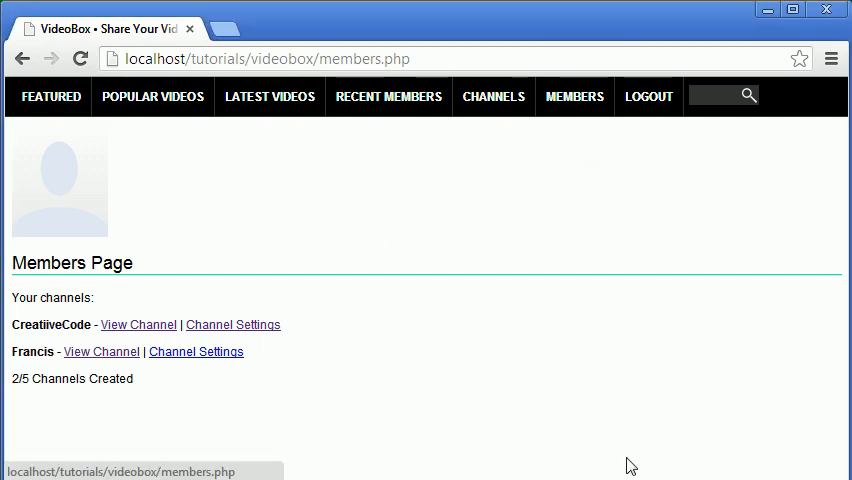
{"action": "mouse_move", "coordinate": [380, 205]}
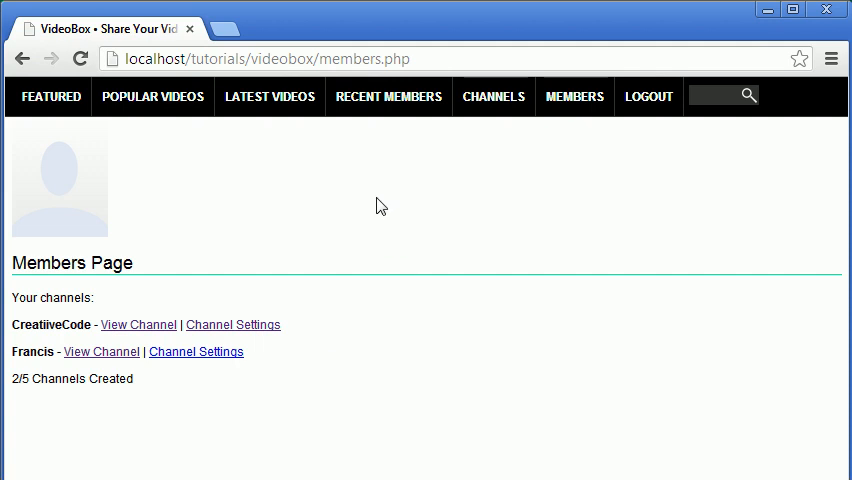
{"action": "mouse_move", "coordinate": [501, 275]}
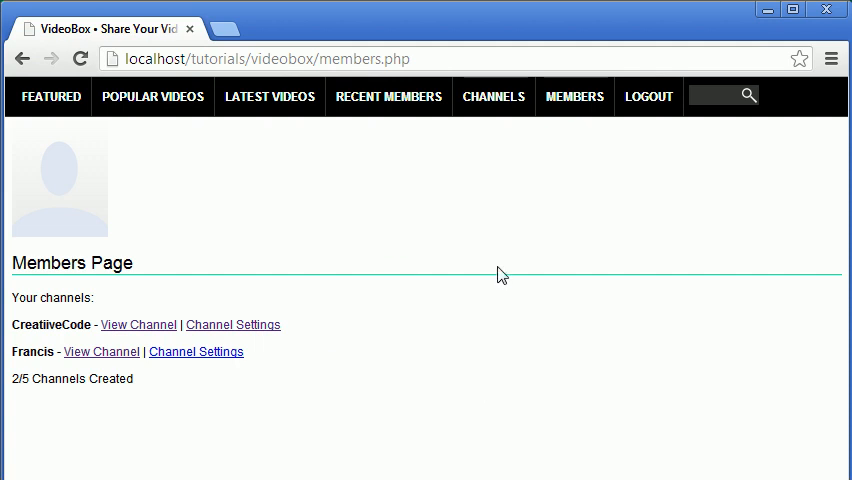
{"action": "mouse_move", "coordinate": [427, 170]}
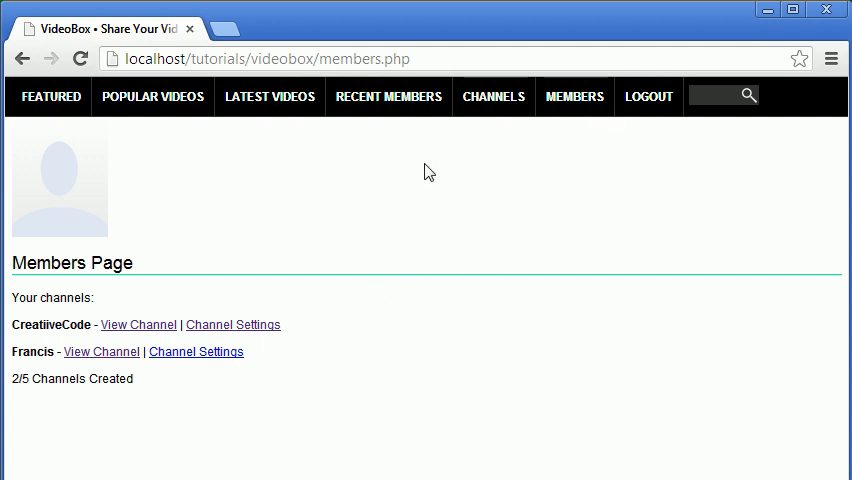
{"action": "mouse_move", "coordinate": [331, 216]}
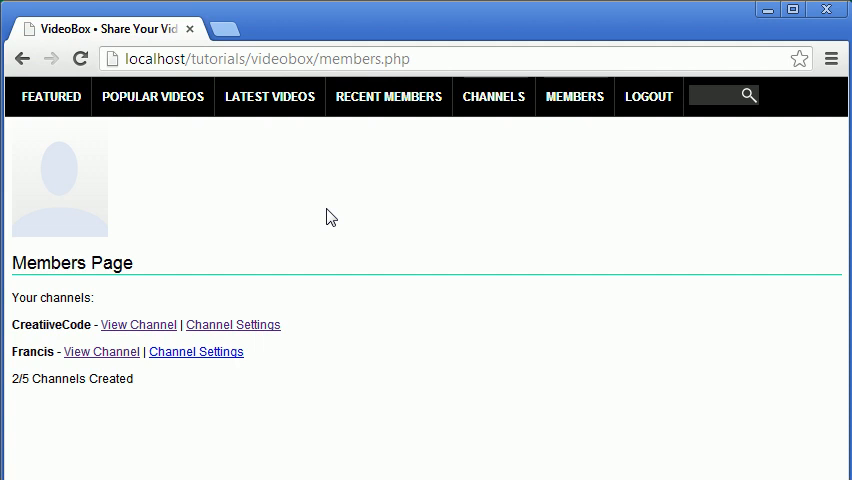
{"action": "mouse_move", "coordinate": [444, 186]}
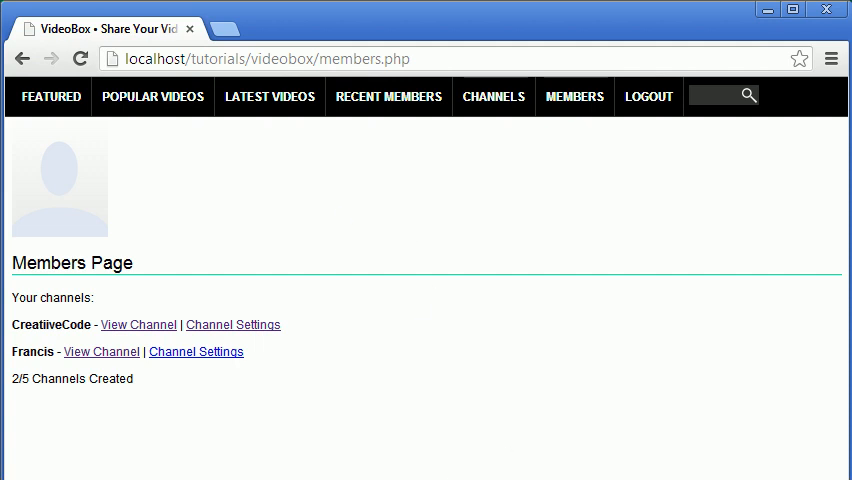
{"action": "mouse_move", "coordinate": [441, 208]}
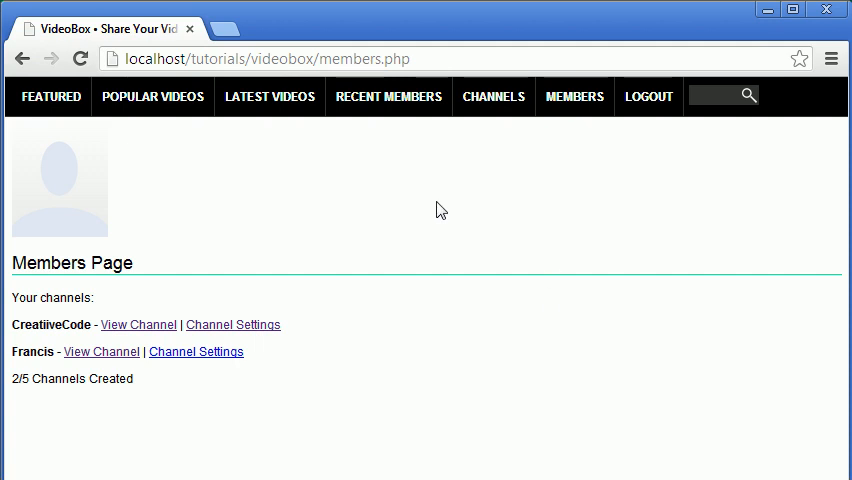
{"action": "mouse_move", "coordinate": [643, 452]}
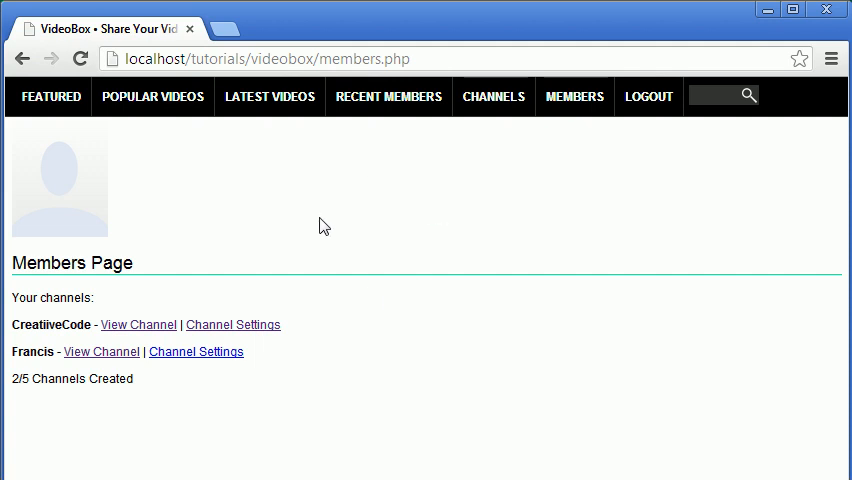
{"action": "mouse_move", "coordinate": [587, 207]}
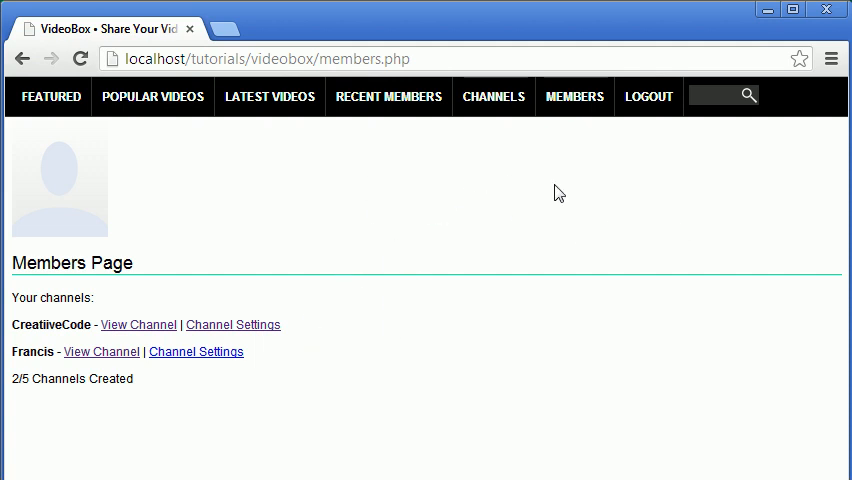
{"action": "mouse_move", "coordinate": [543, 221]}
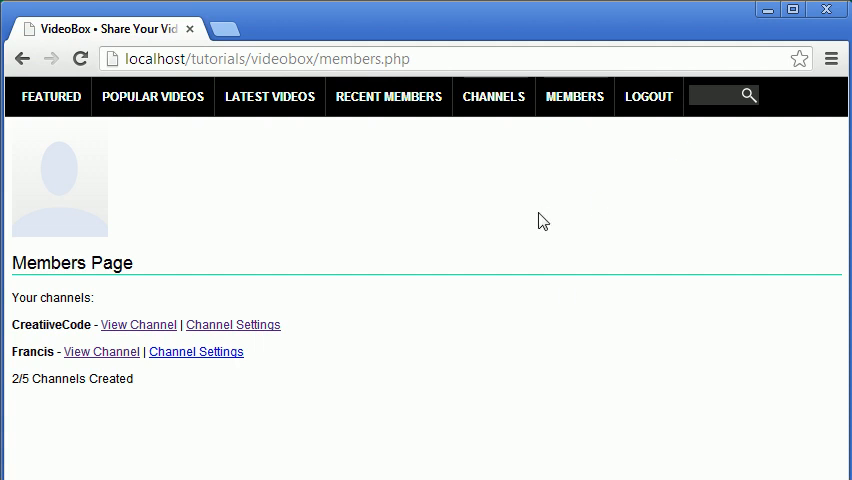
{"action": "mouse_move", "coordinate": [474, 261]}
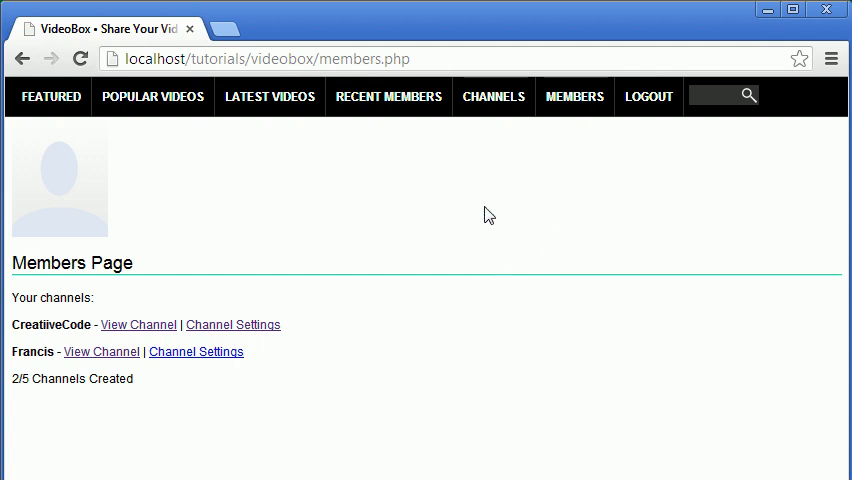
{"action": "mouse_move", "coordinate": [448, 210]}
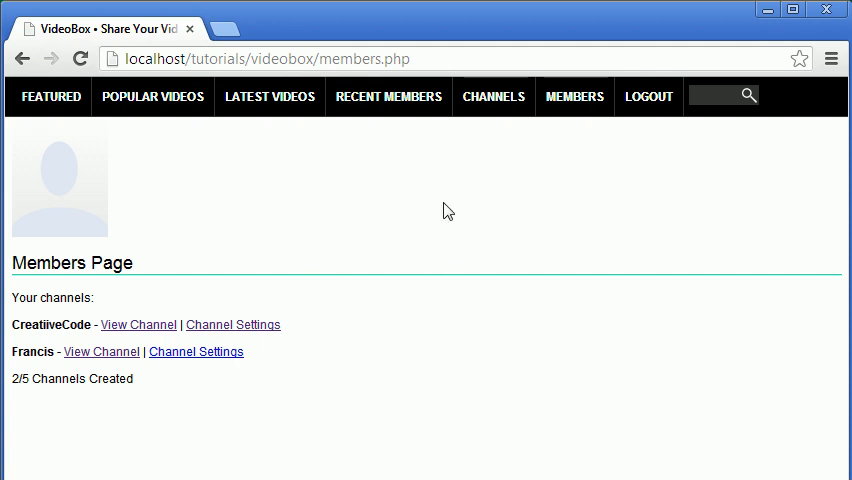